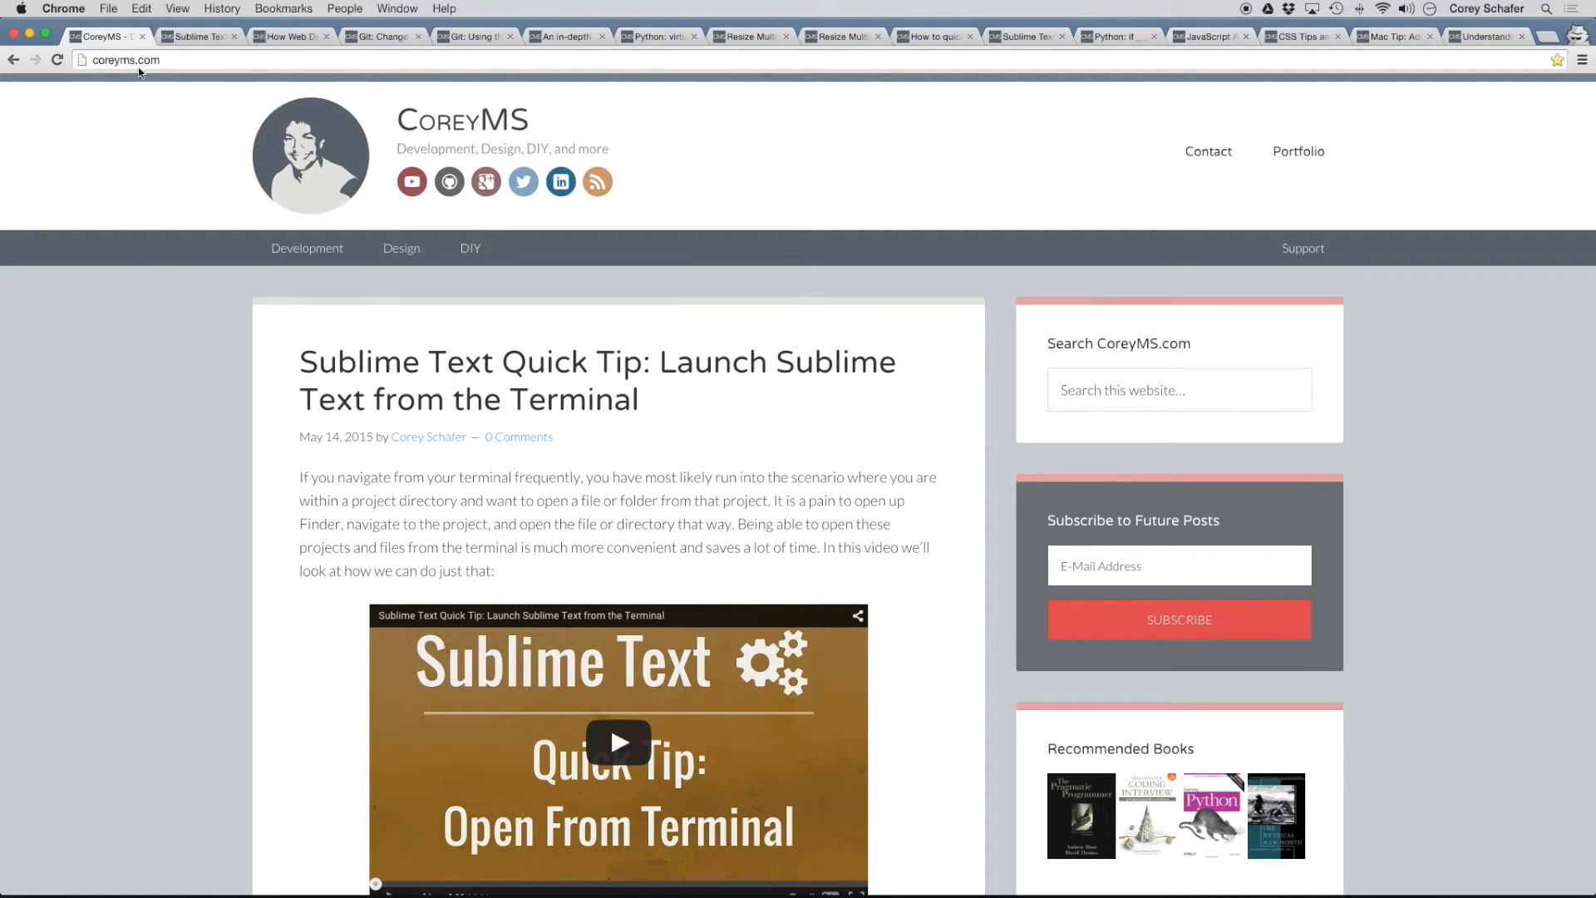
# - Bring up the tab context menu with the Bookmark All Tabs option
pyautogui.rightClick(102, 35)
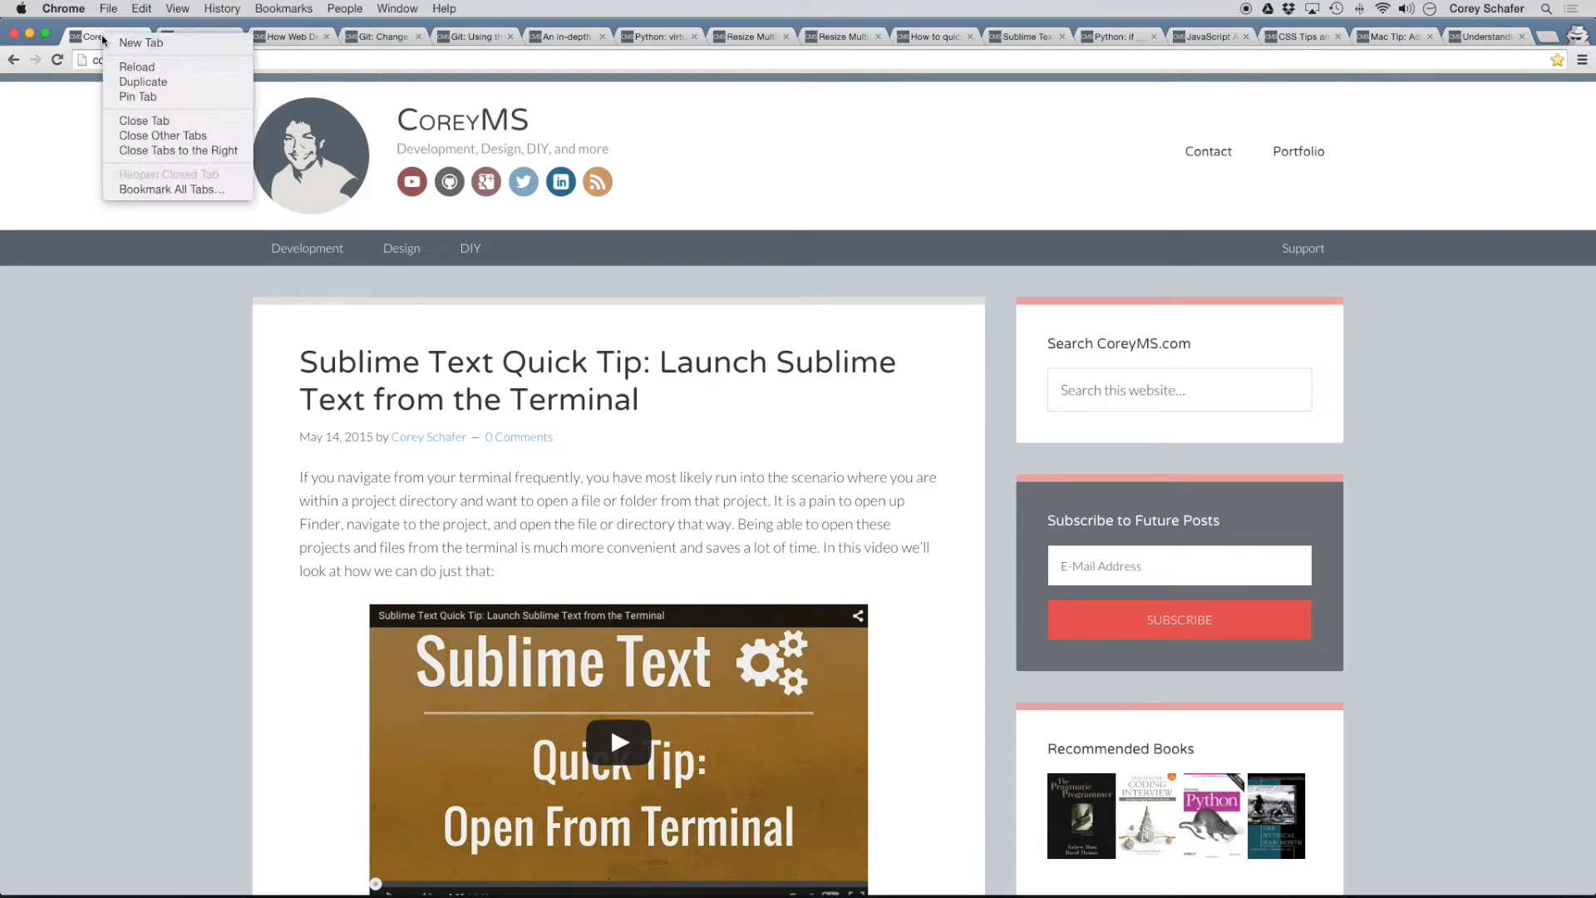
pyautogui.moveTo(156, 183)
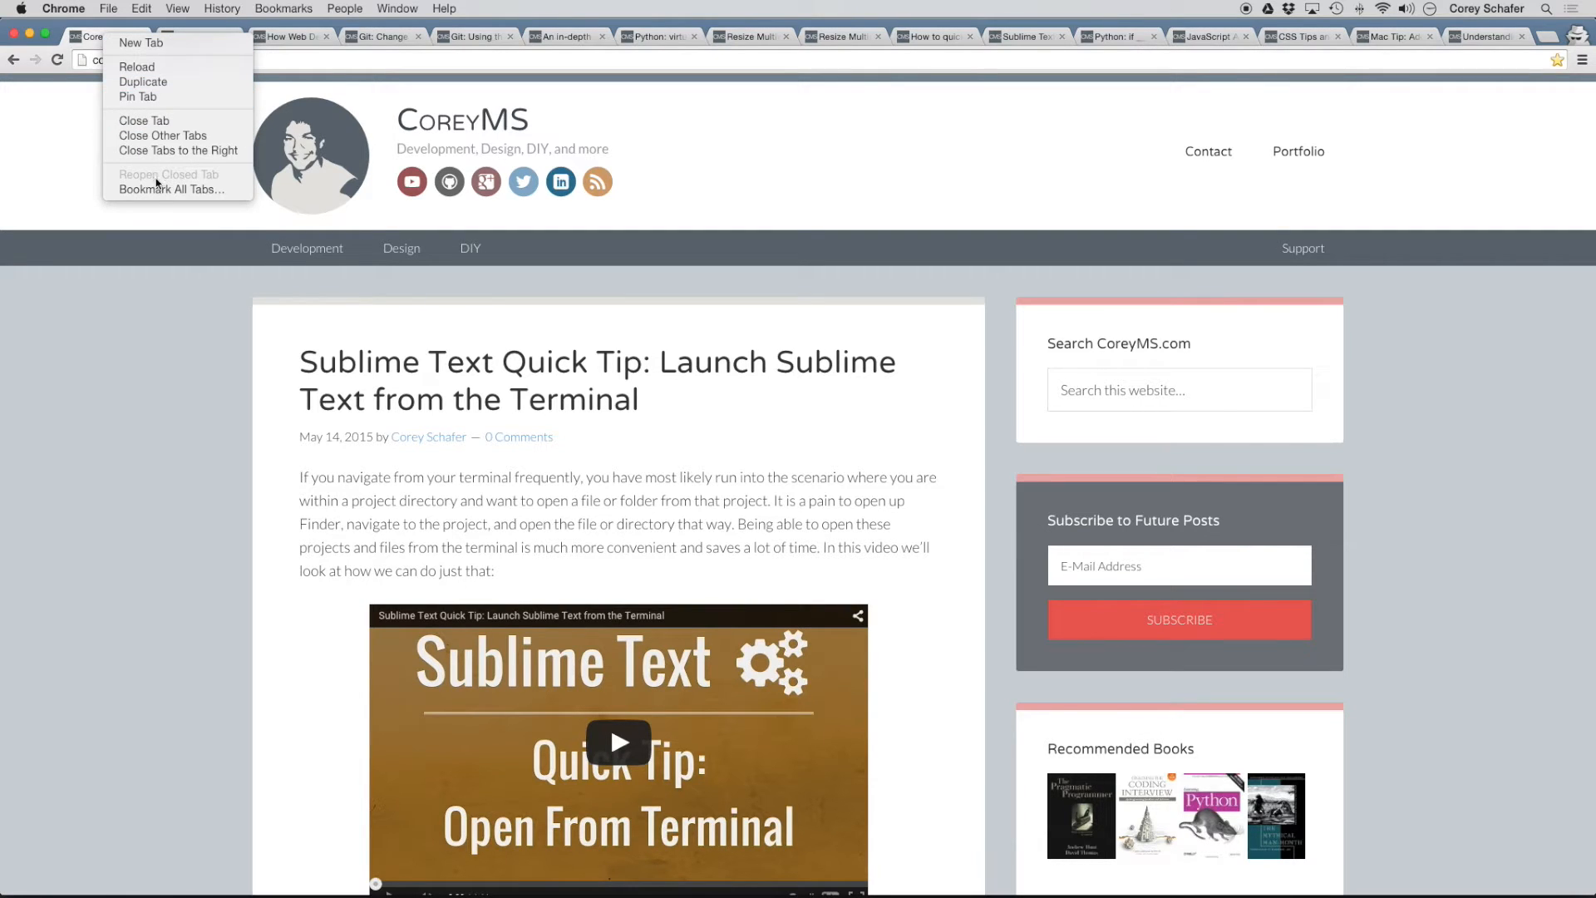
pyautogui.moveTo(173, 190)
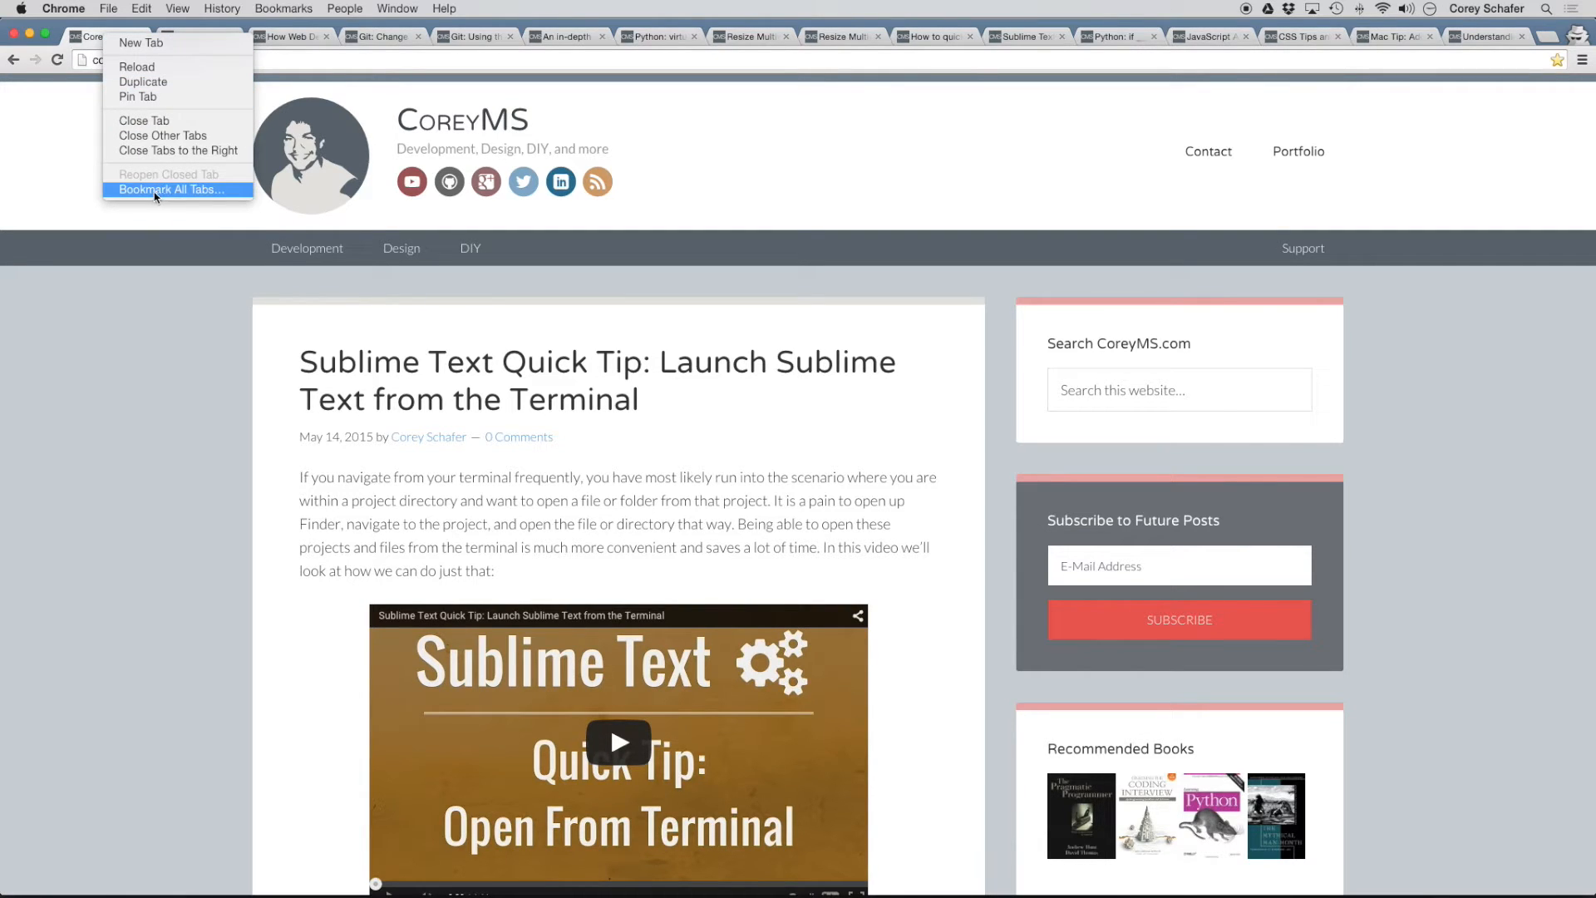
# - Start Bookmark All Tabs and create a 'Saved' folder on the Bookmarks Bar as the destination
pyautogui.click(171, 189)
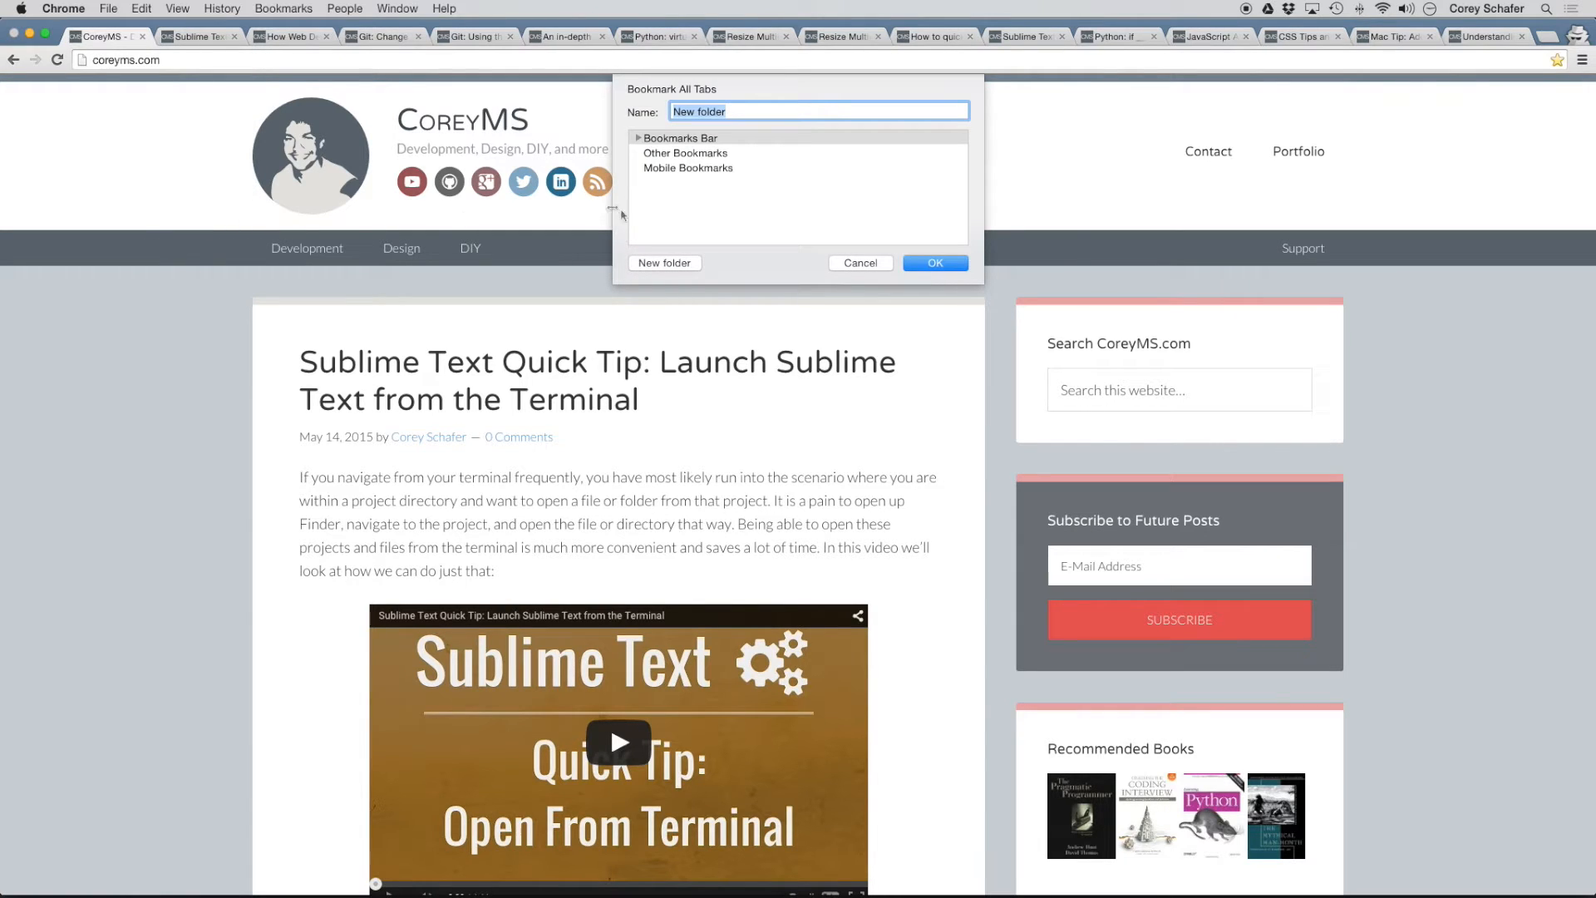
pyautogui.moveTo(670, 120)
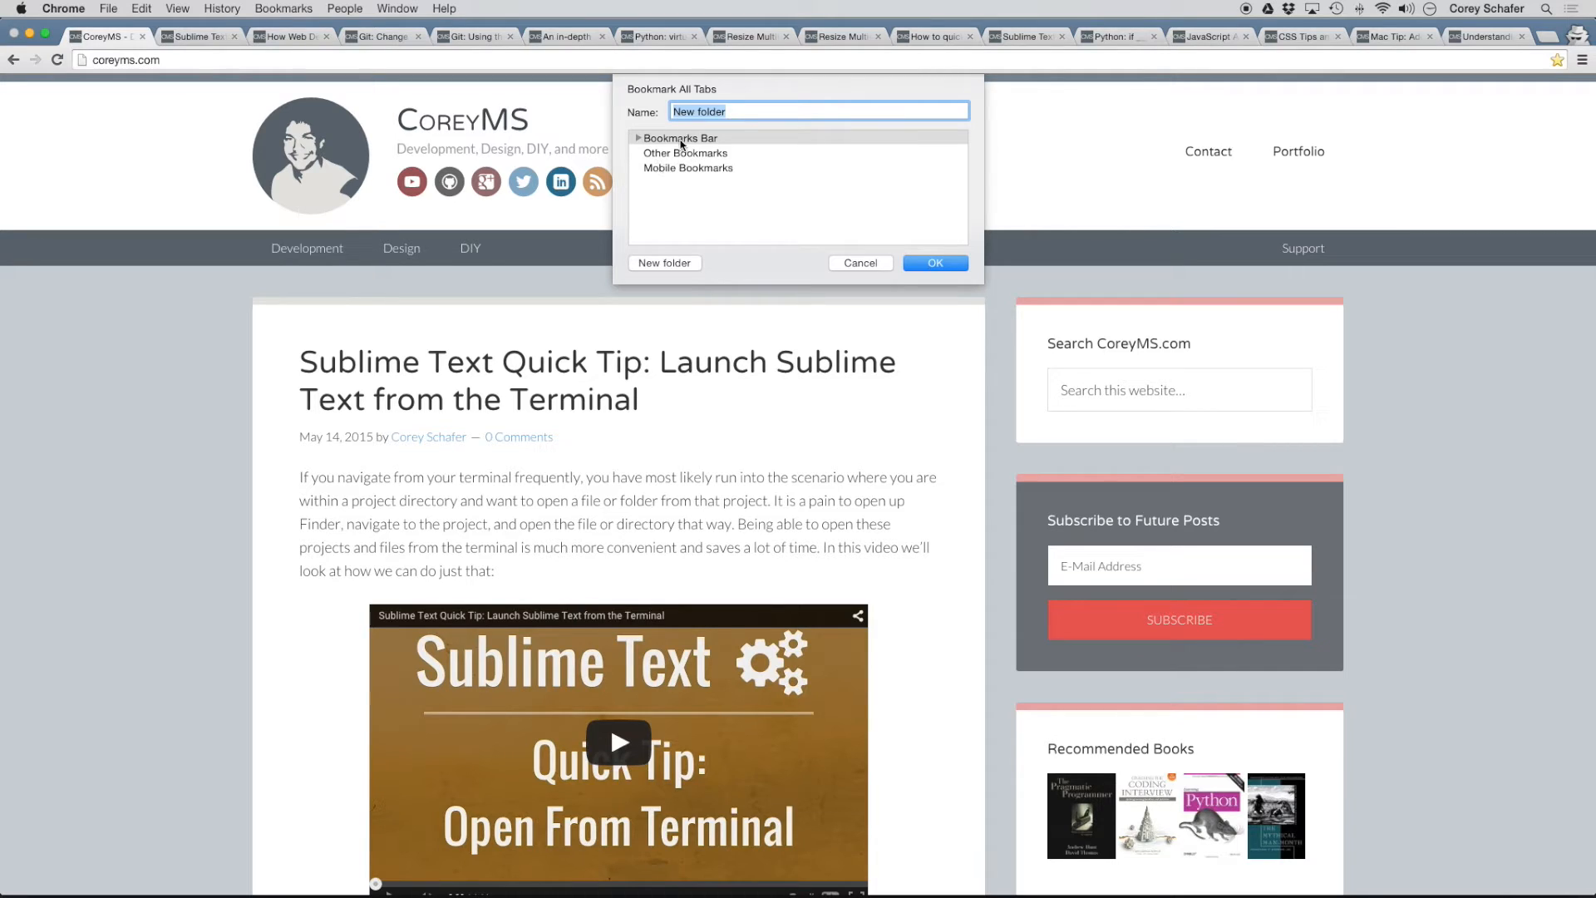
pyautogui.click(680, 138)
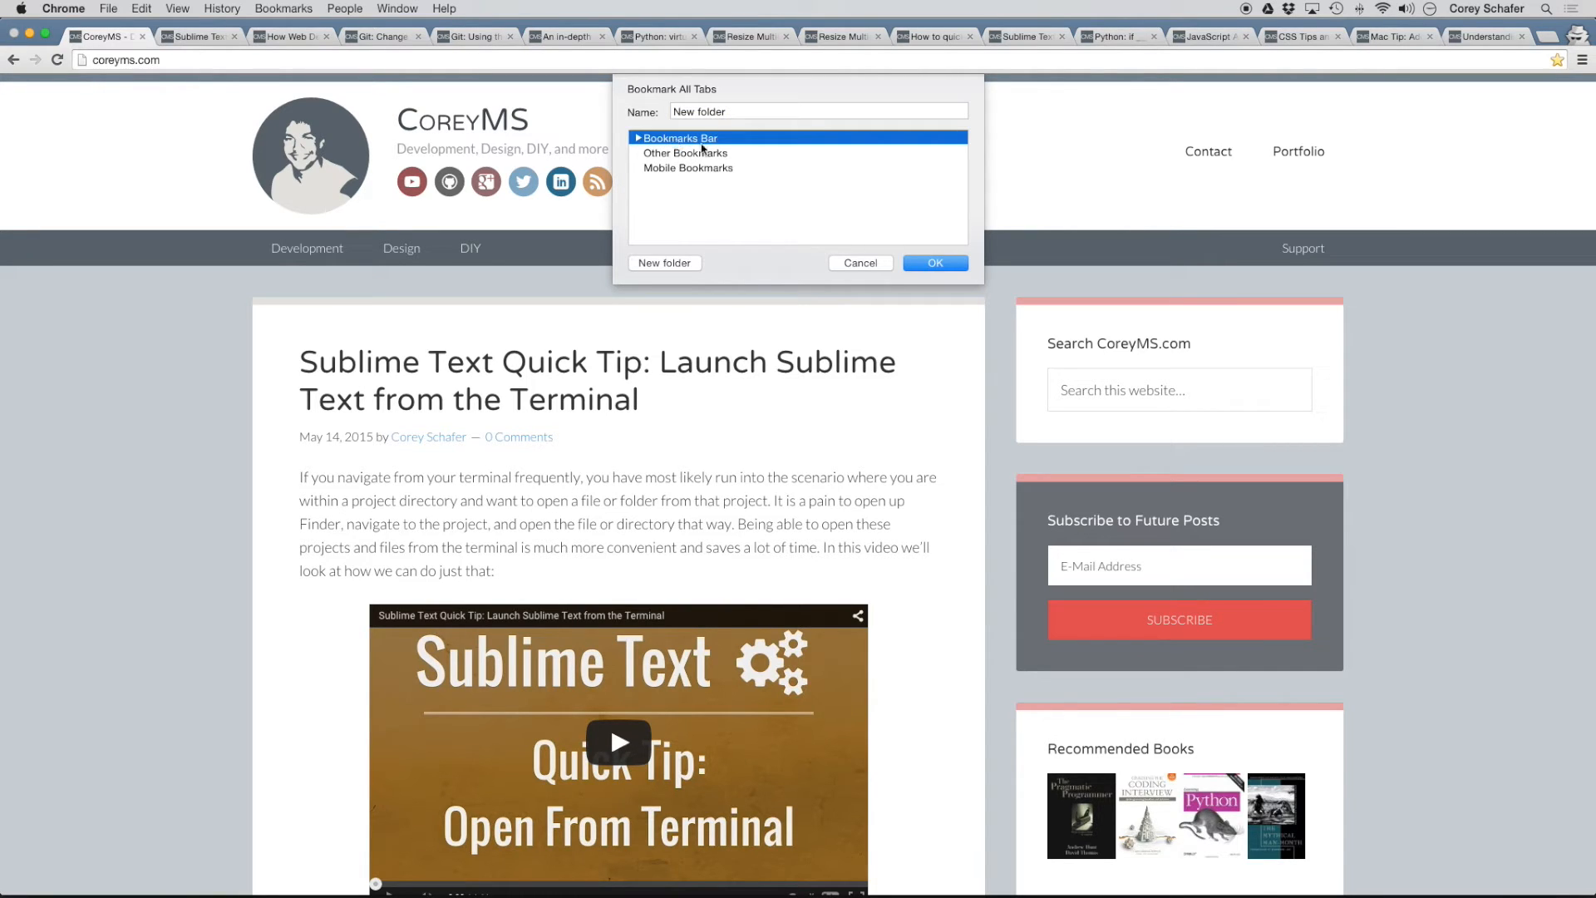
pyautogui.moveTo(656, 210)
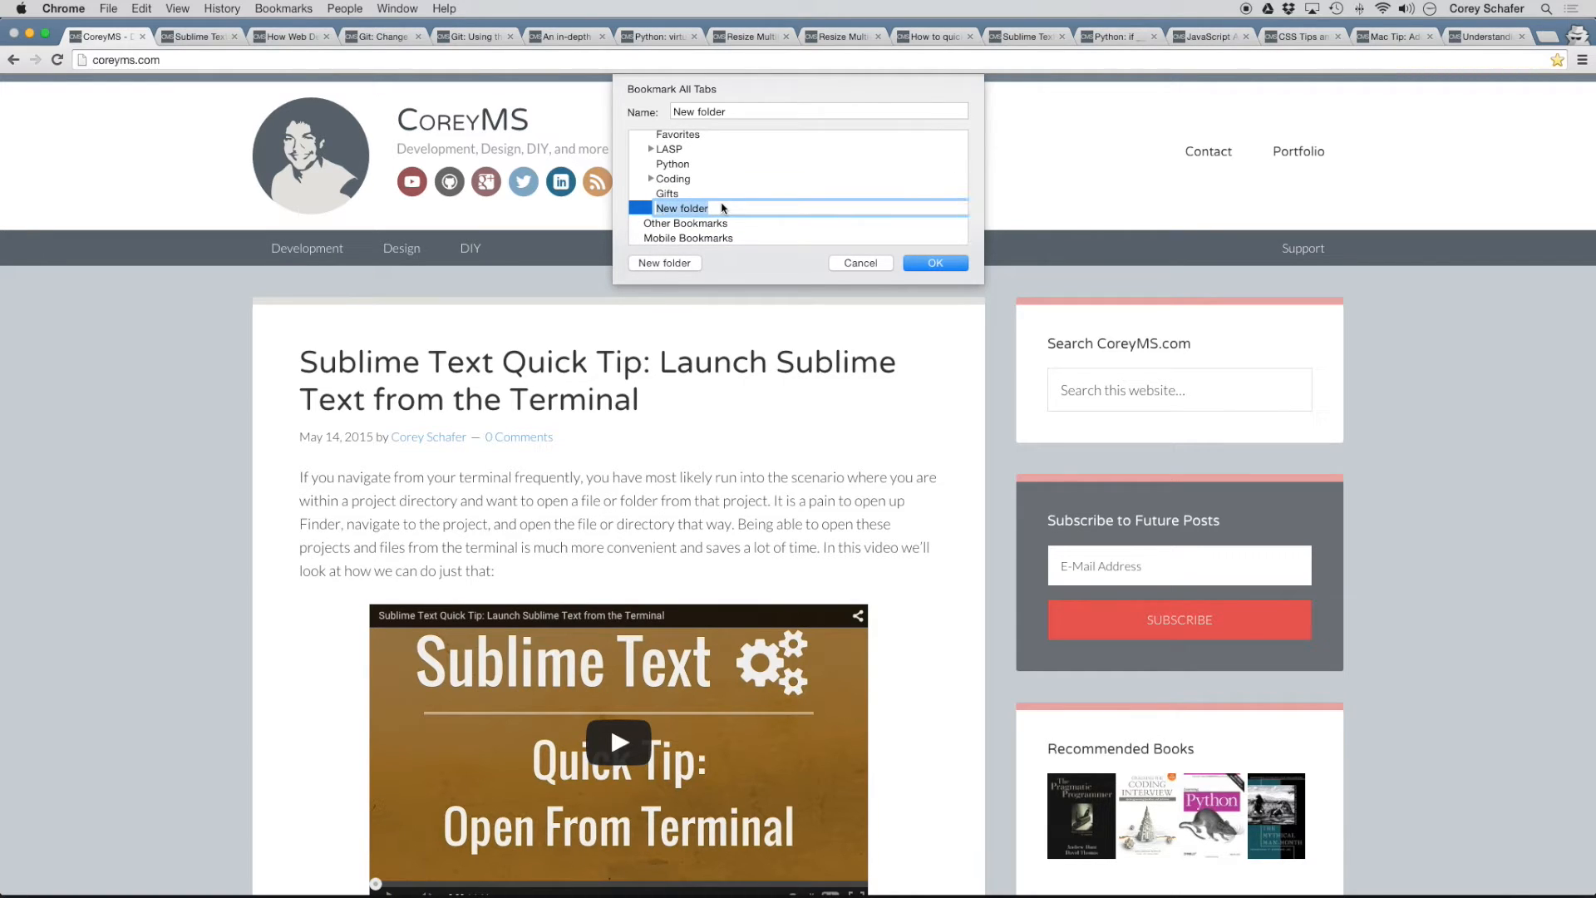
pyautogui.write('Saved')
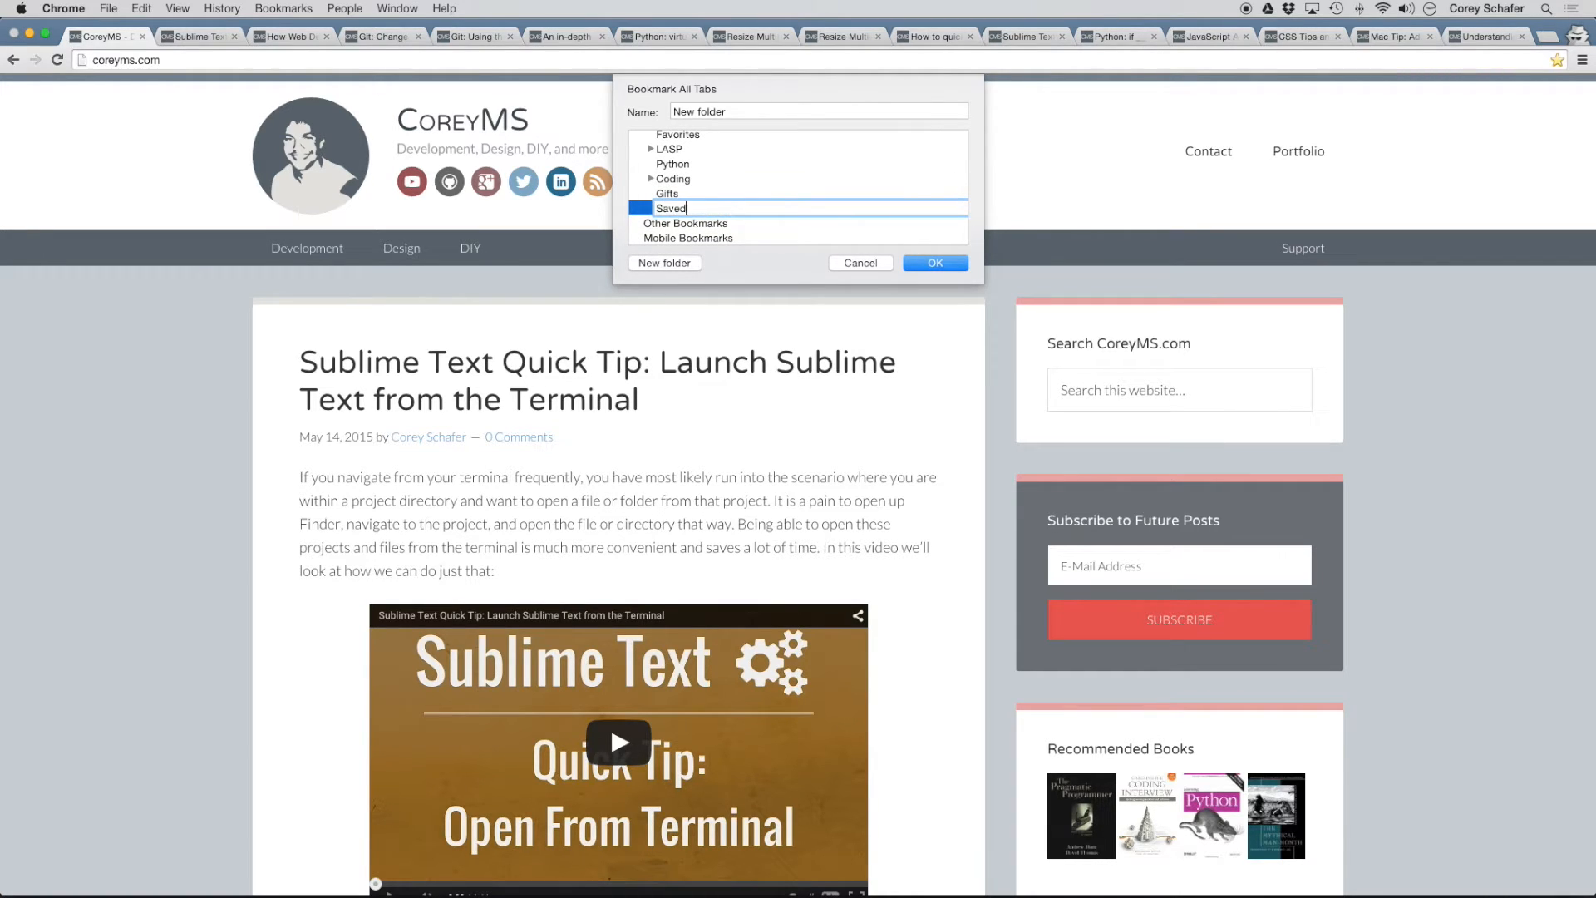
pyautogui.click(668, 198)
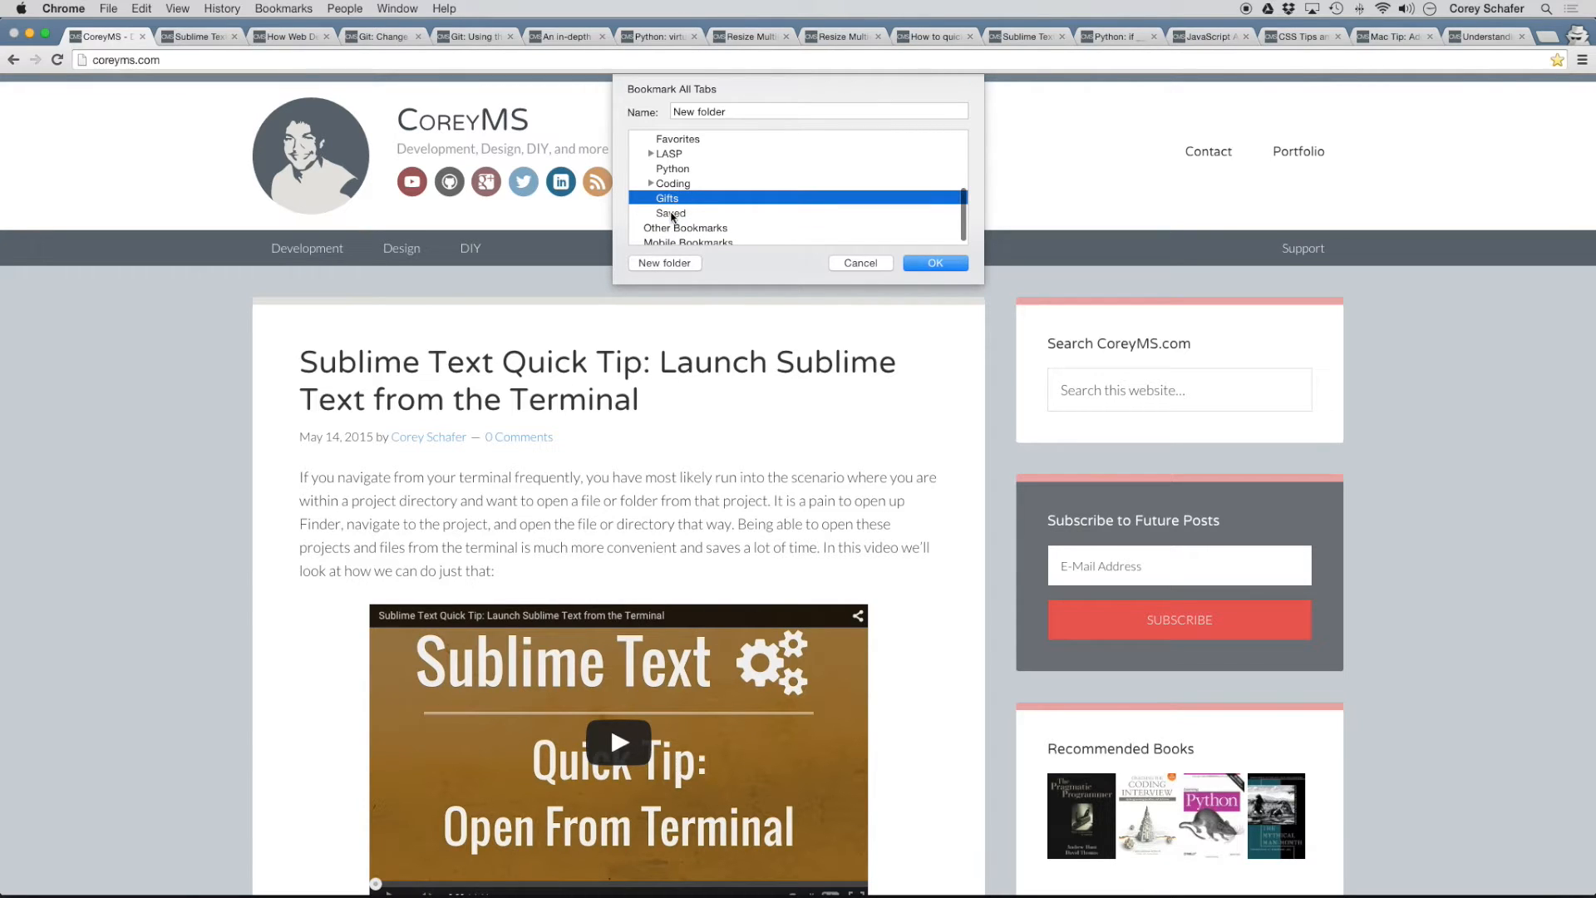
pyautogui.click(670, 213)
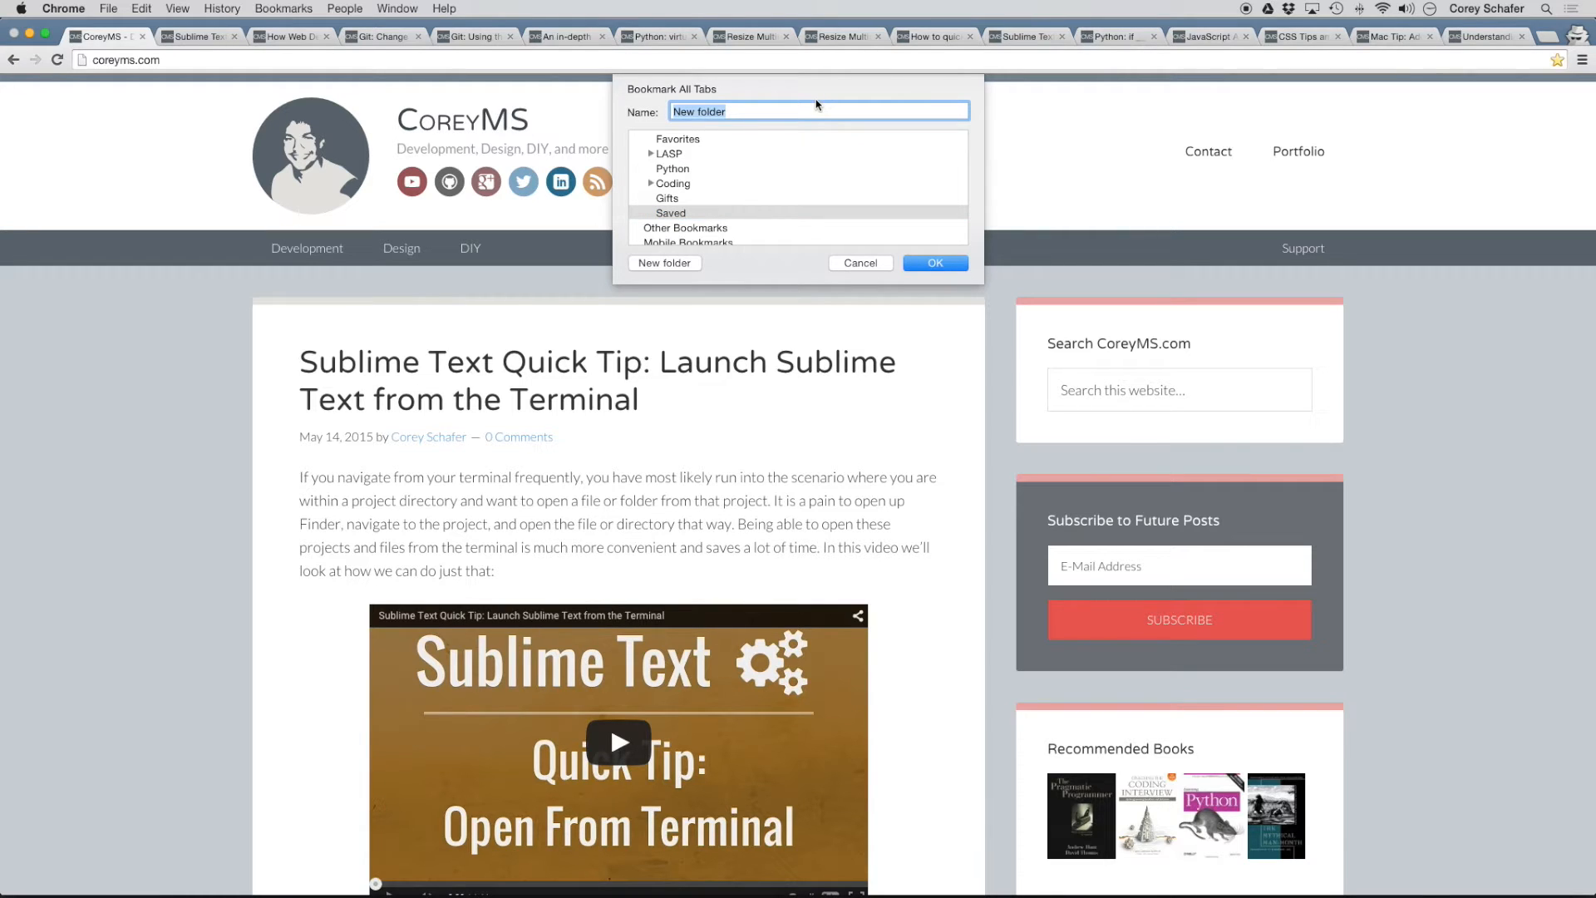
# - Name the bookmark folder '07/30/15' inside Saved and confirm saving all tabs
pyautogui.write('07/30/')
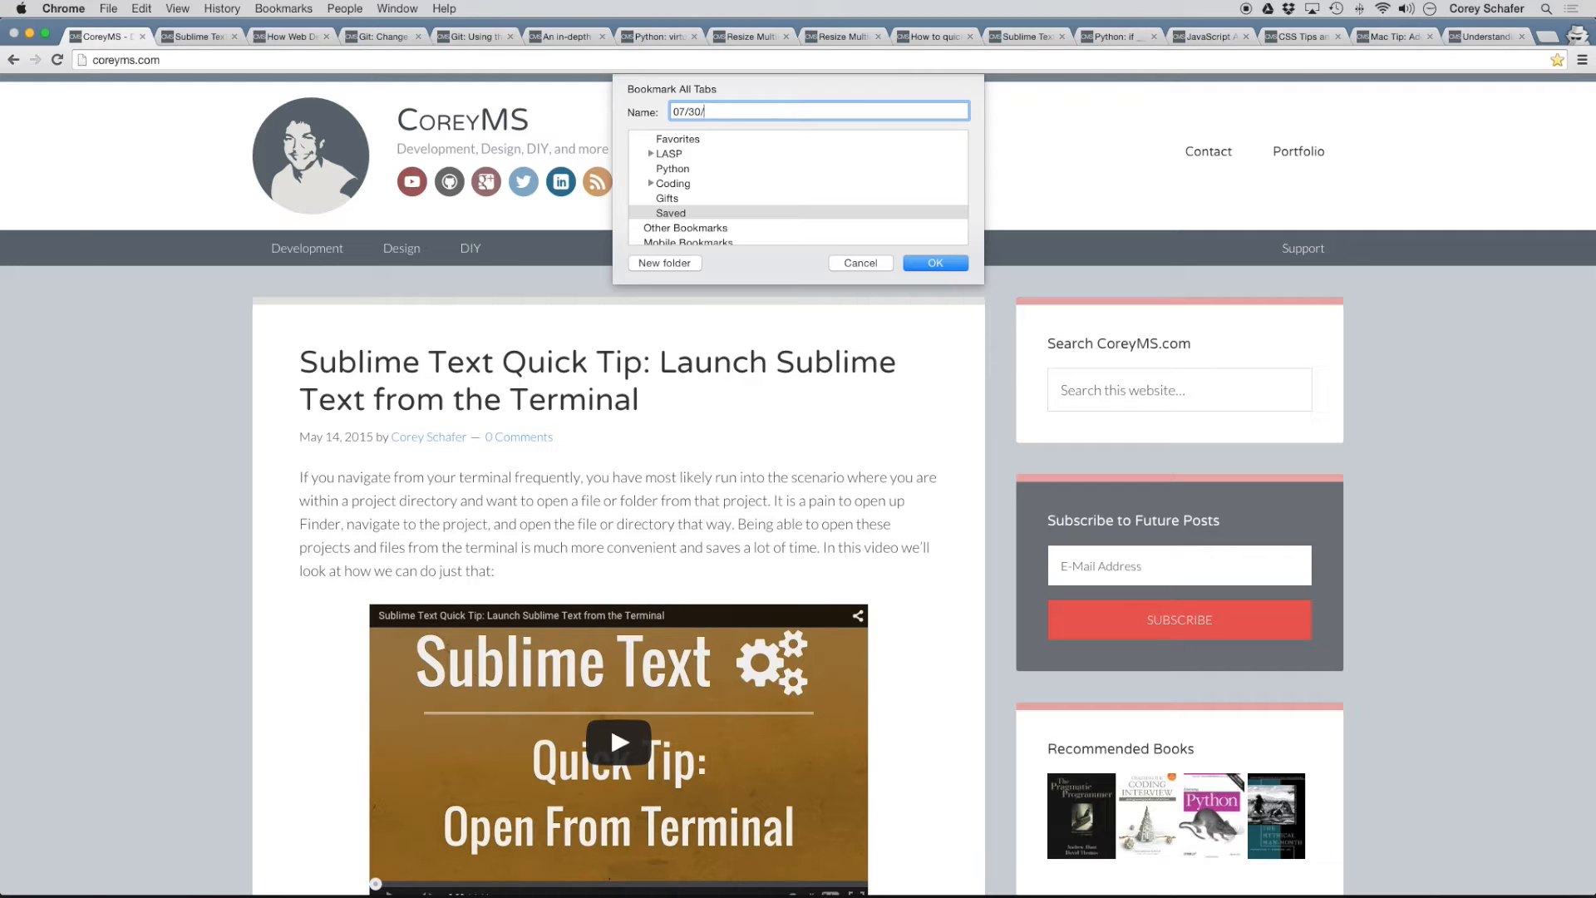
pyautogui.write('15')
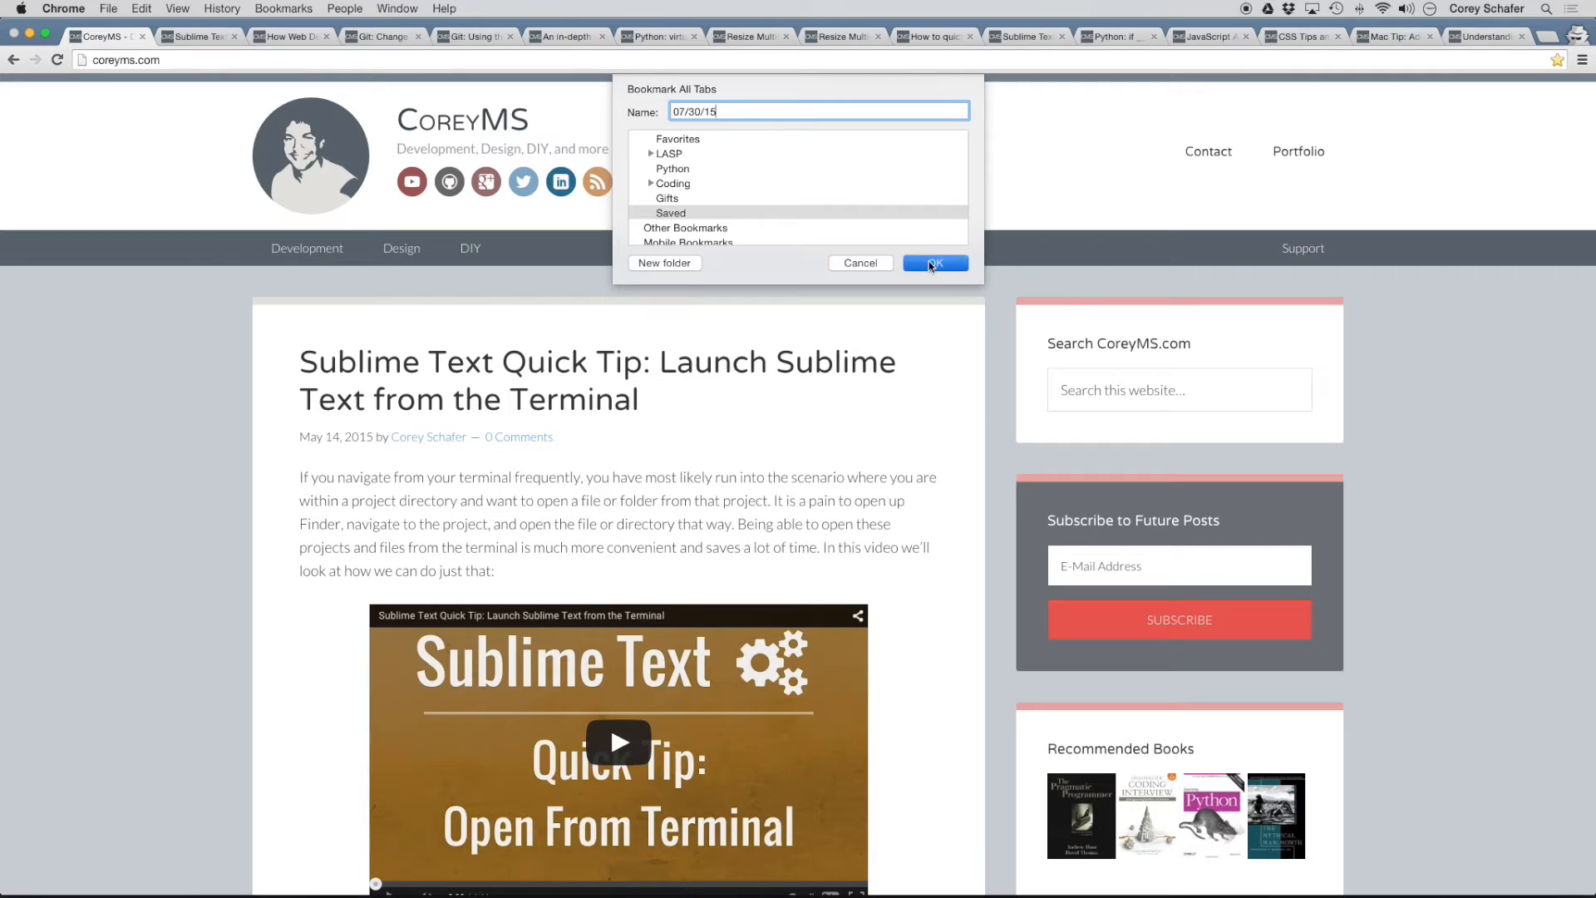
pyautogui.click(934, 263)
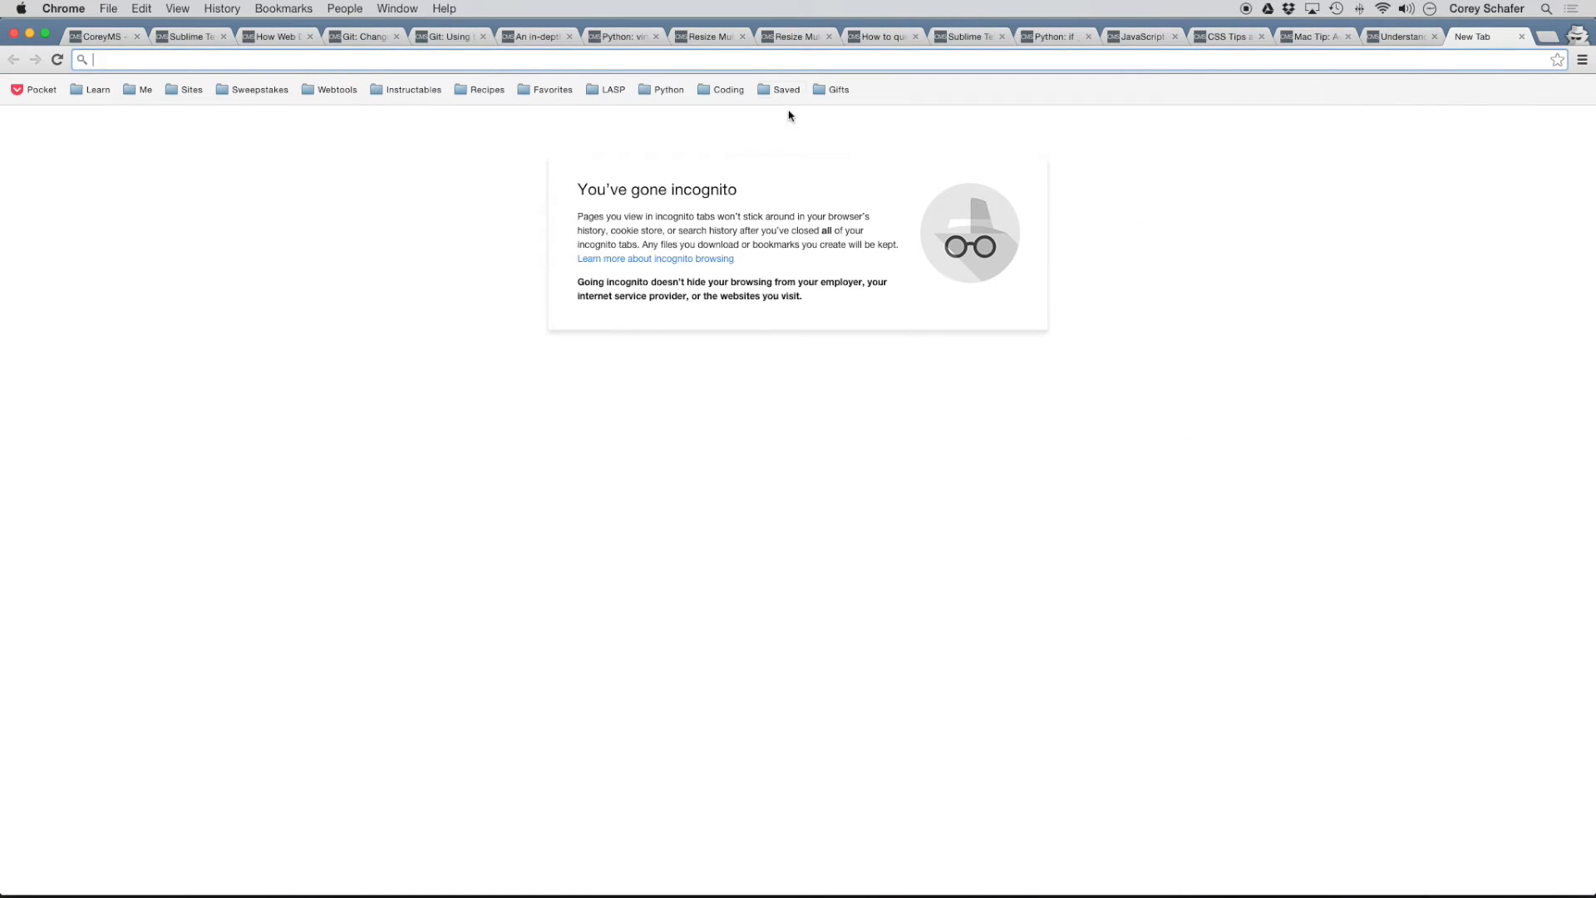
pyautogui.moveTo(838, 90)
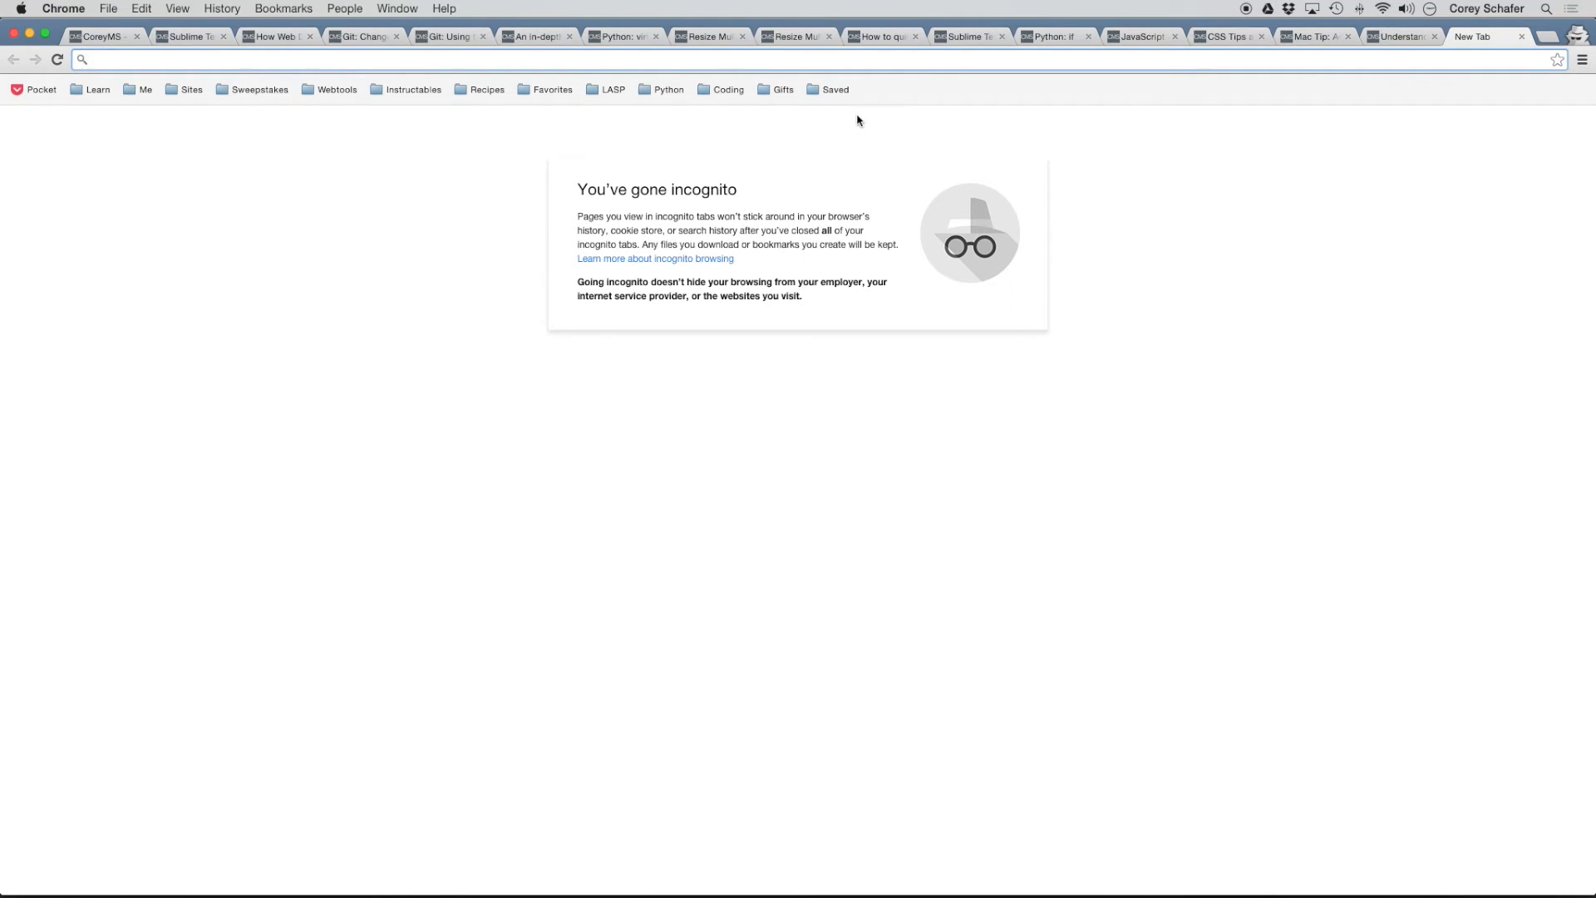
# - Expand the Saved folder to list the bookmarks stored in its 07/30/15 subfolder
pyautogui.click(836, 90)
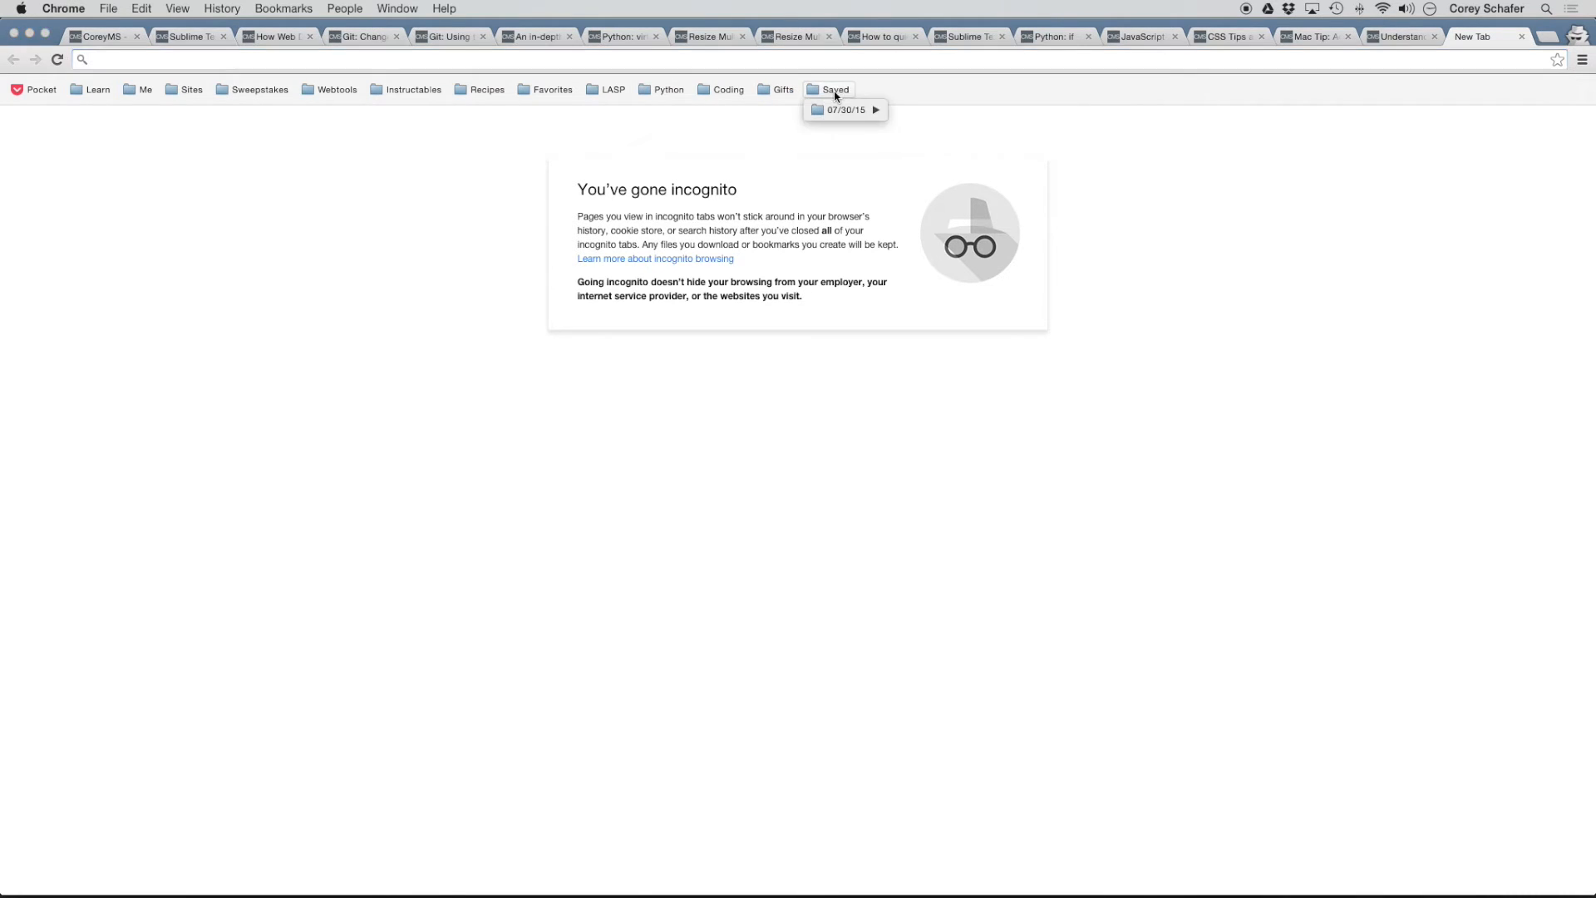
pyautogui.click(843, 110)
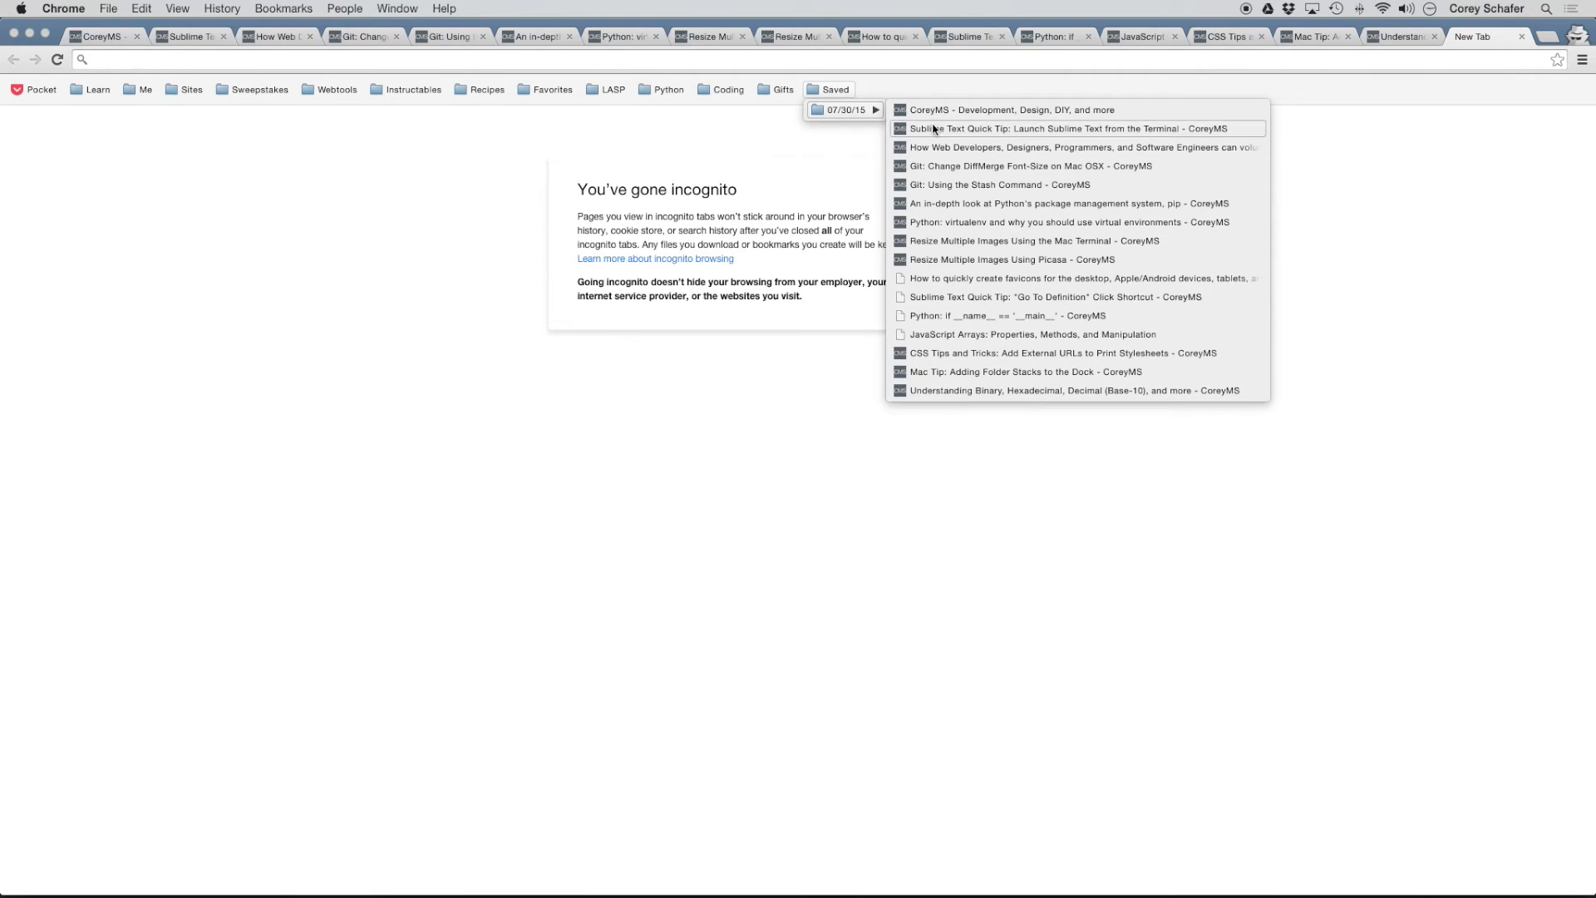
pyautogui.moveTo(1025, 371)
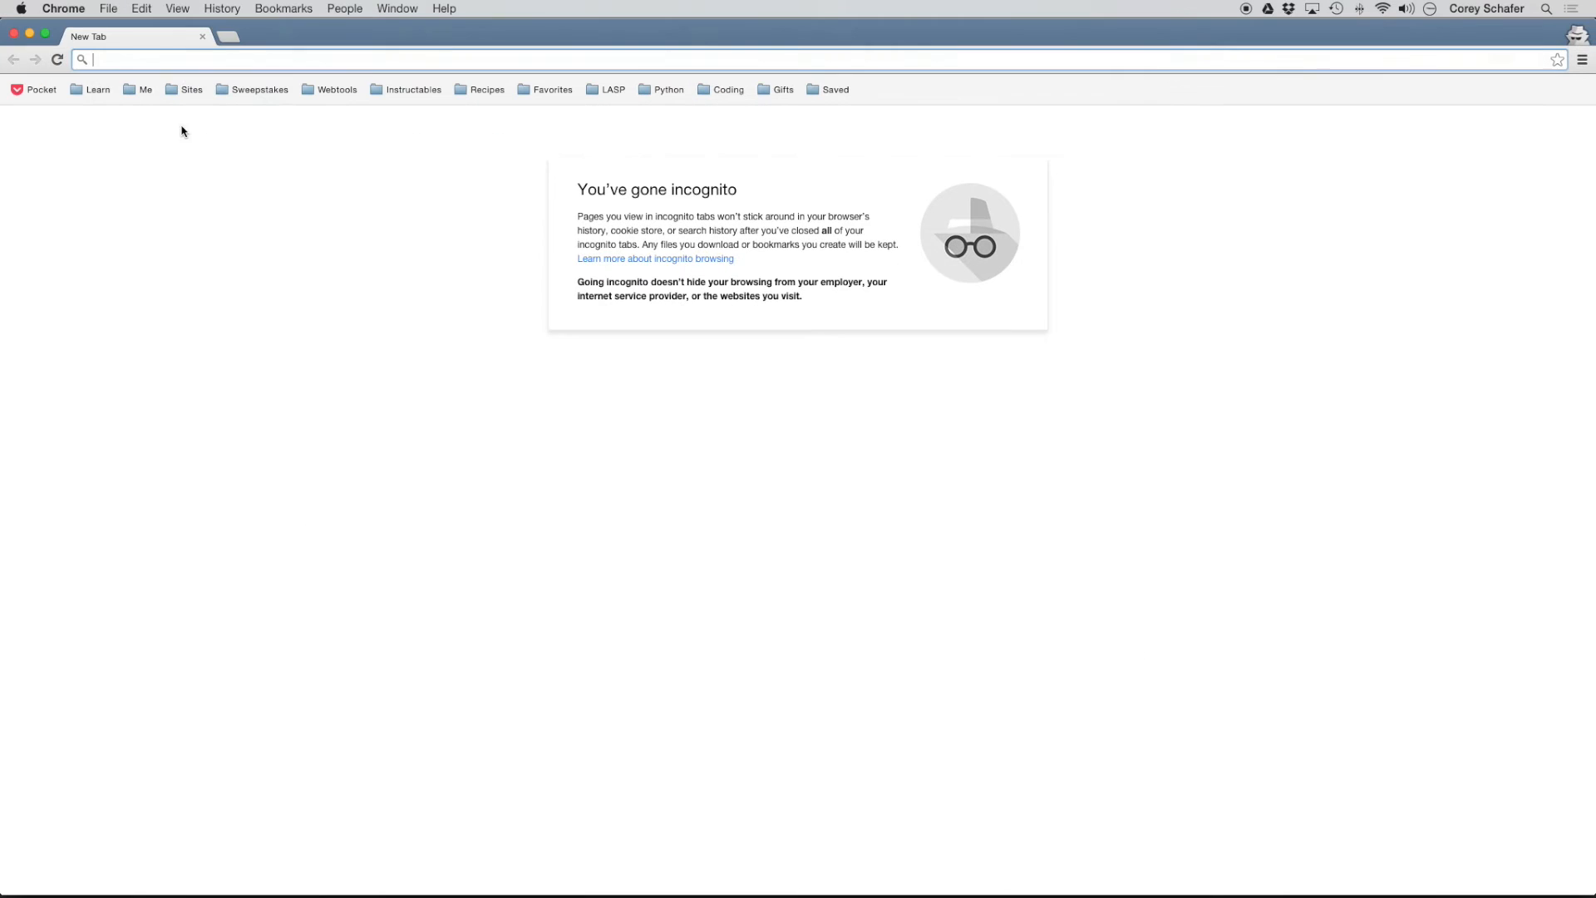
pyautogui.moveTo(334, 43)
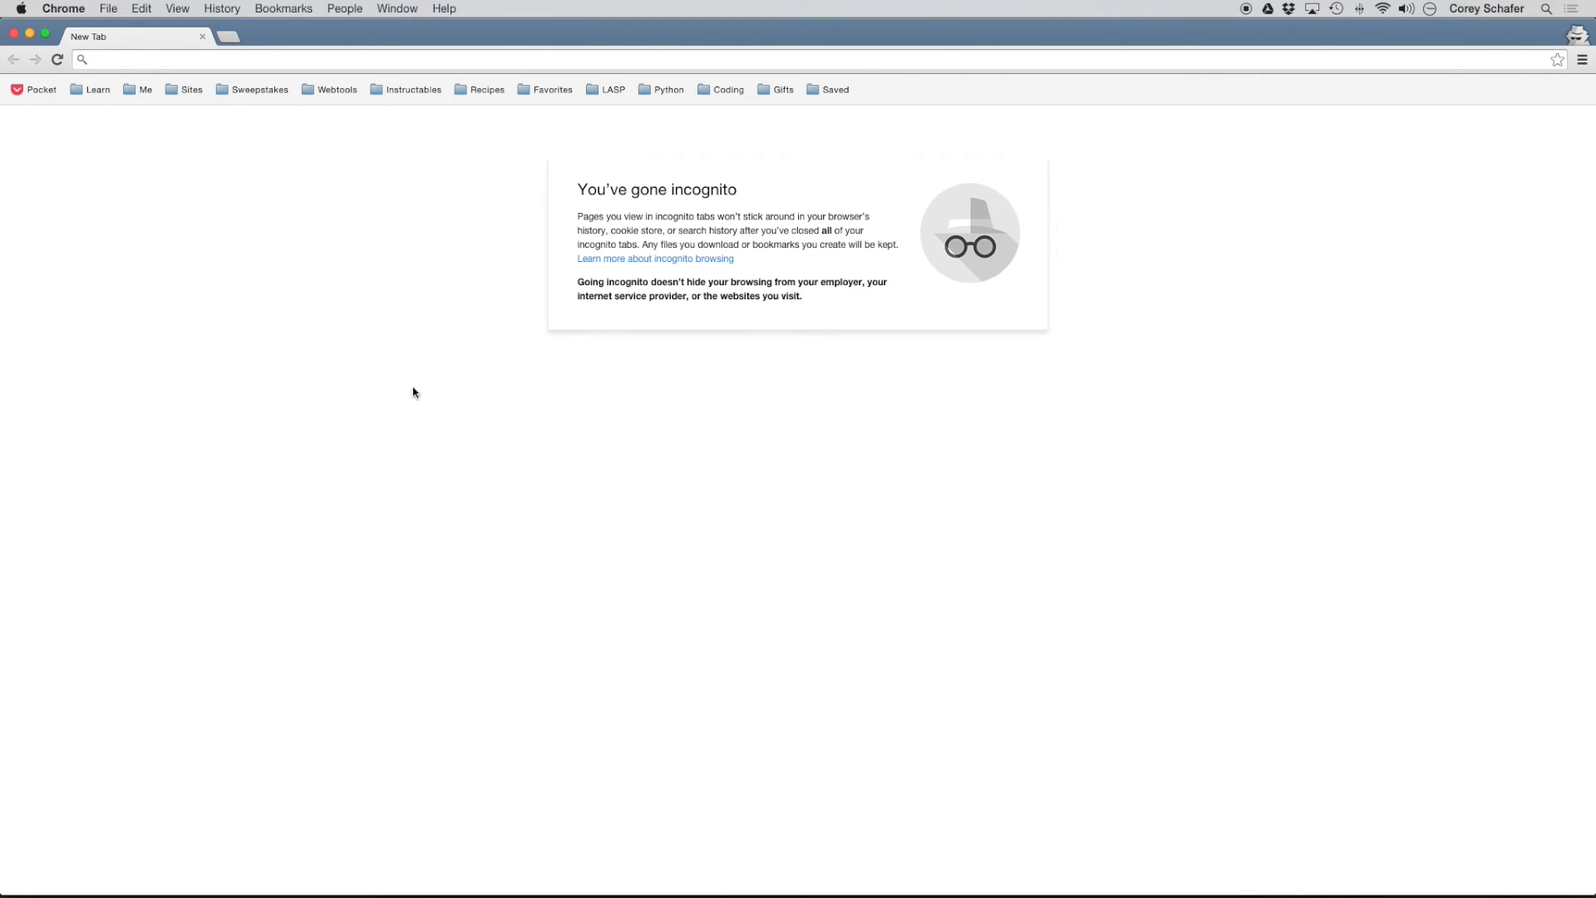
pyautogui.moveTo(835, 89)
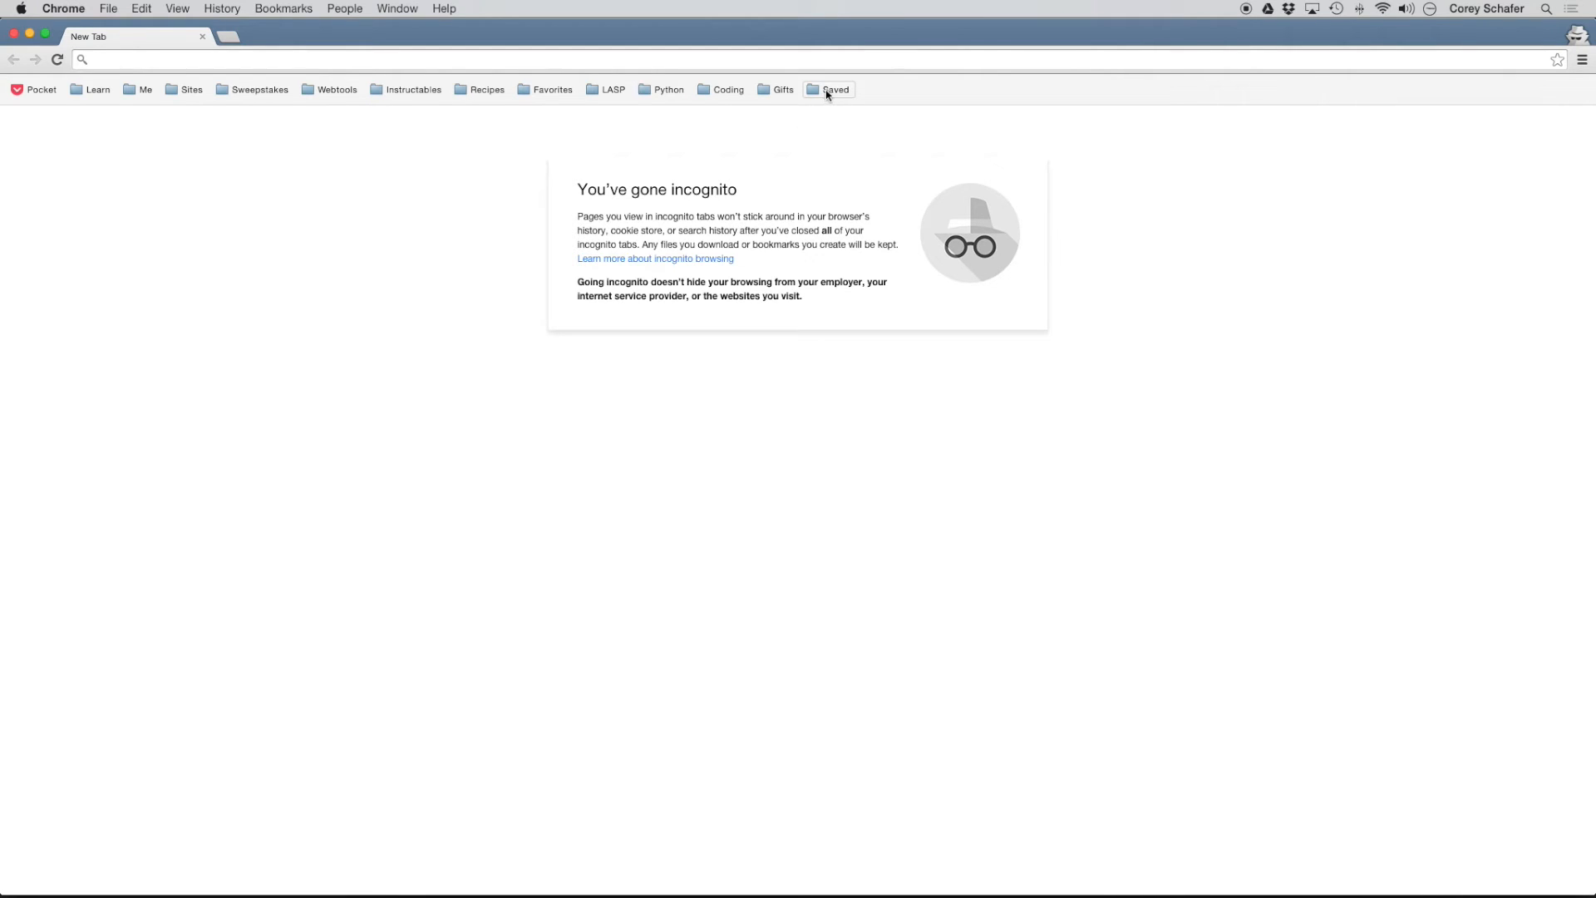
# - Choose Open All Bookmarks for the 07/30/15 folder under Saved
pyautogui.click(835, 90)
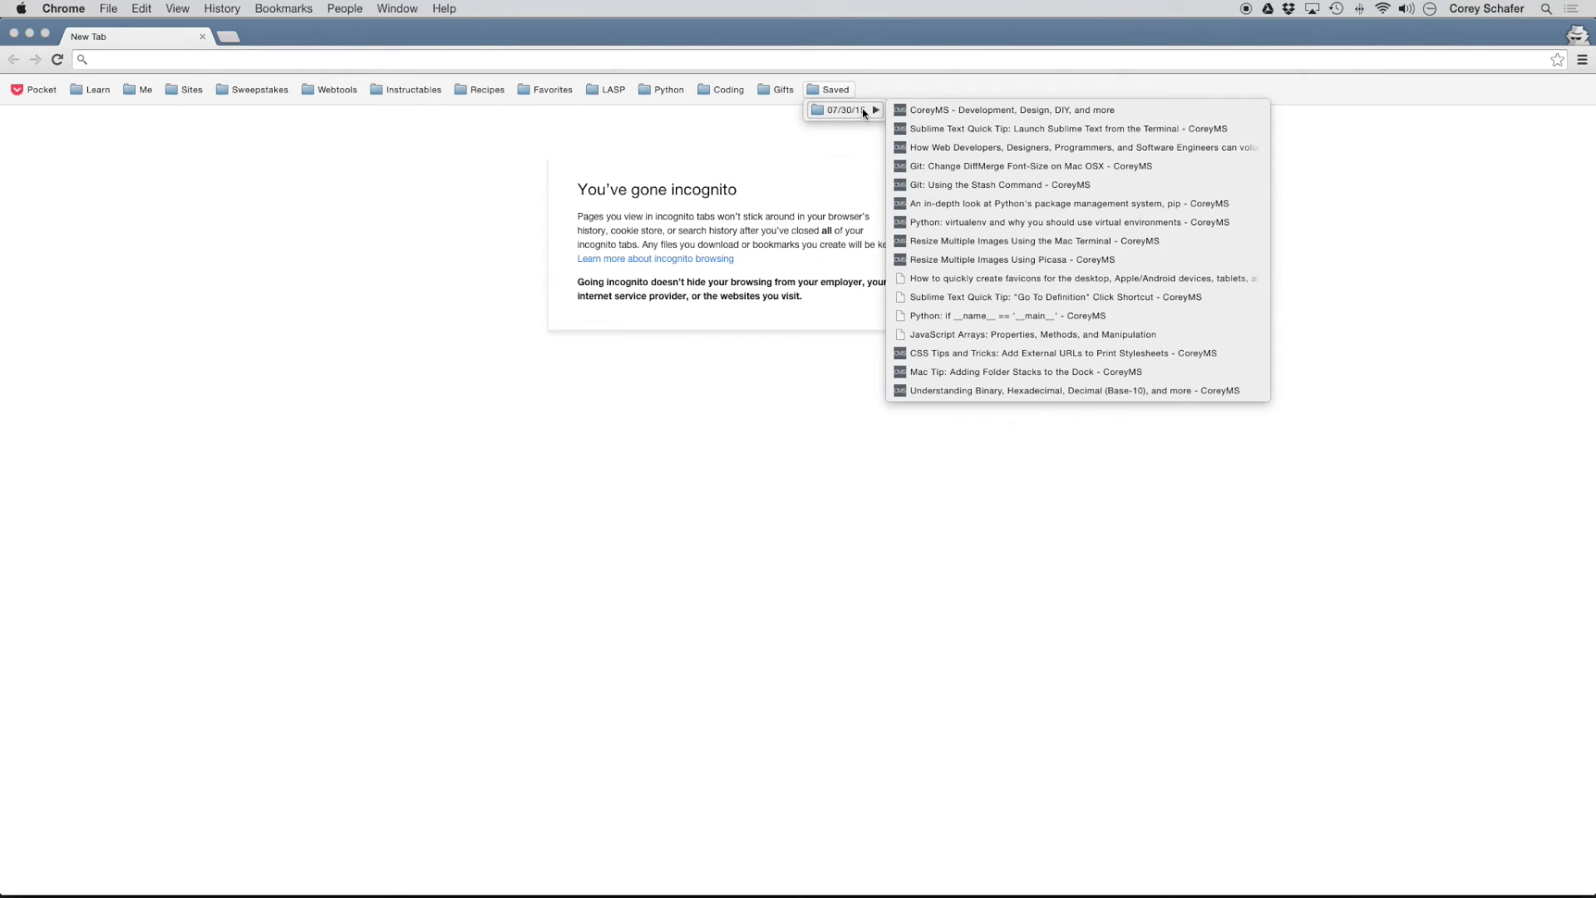
pyautogui.moveTo(841, 116)
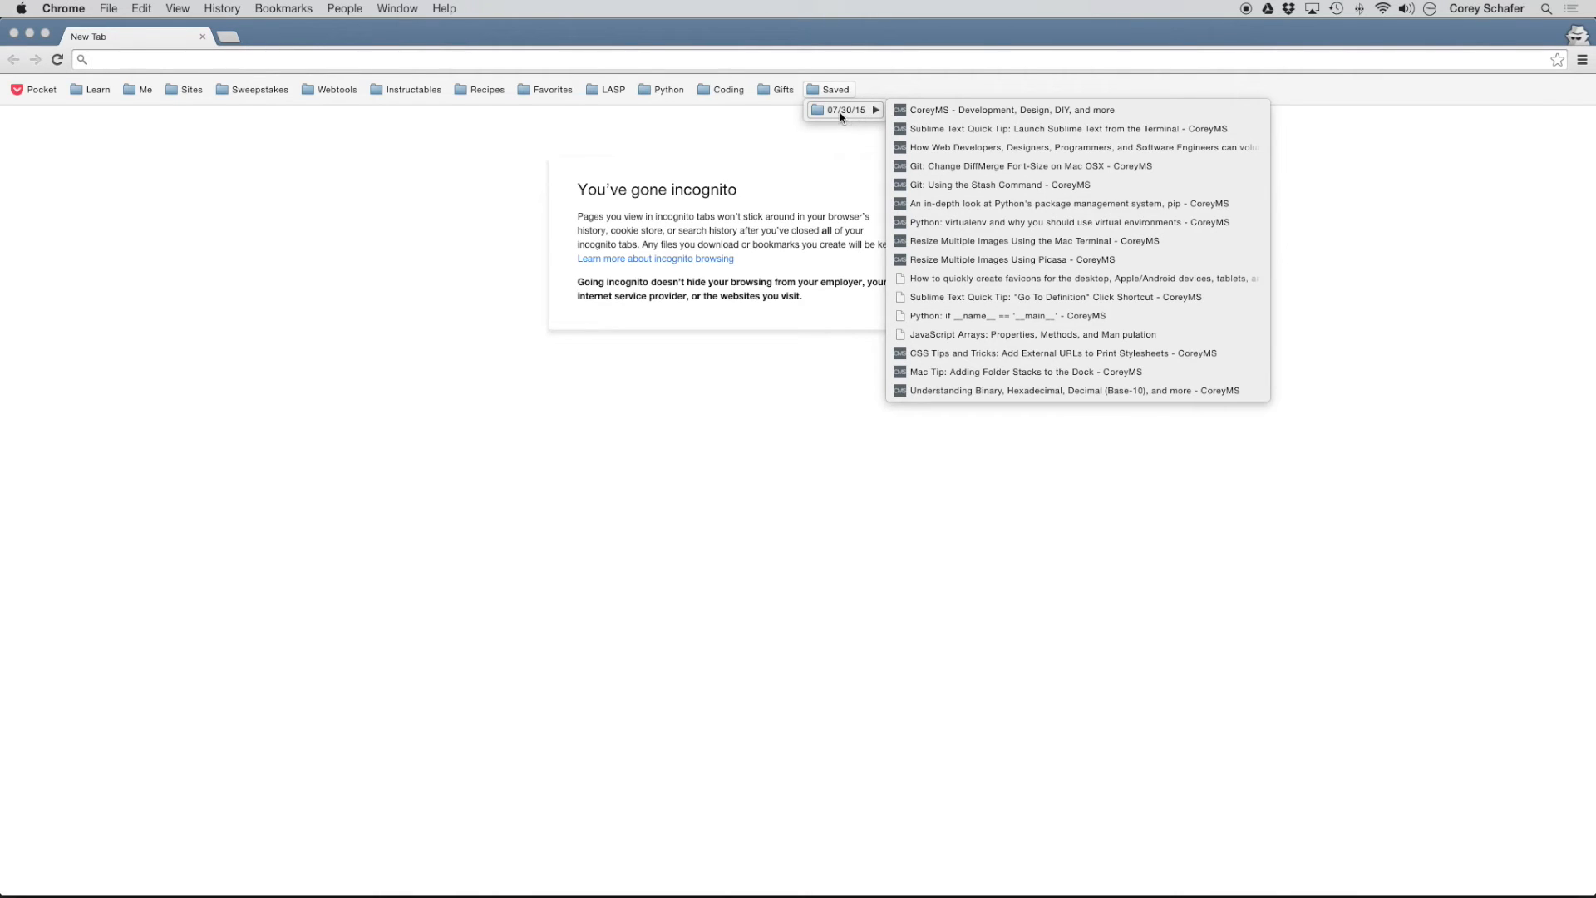
pyautogui.rightClick(843, 109)
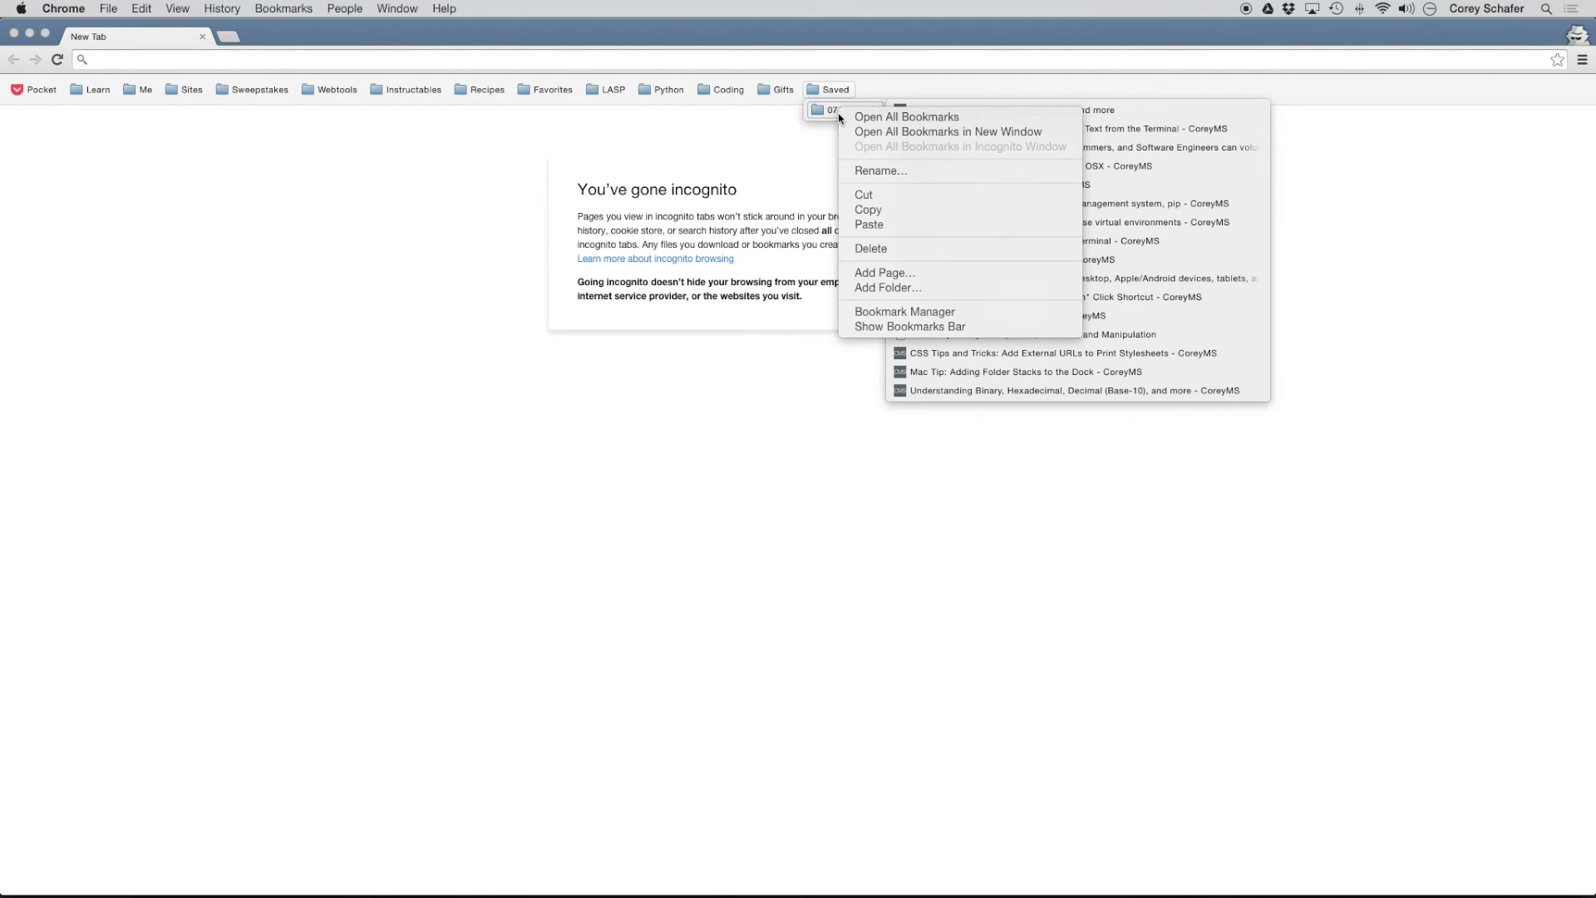
pyautogui.moveTo(904, 117)
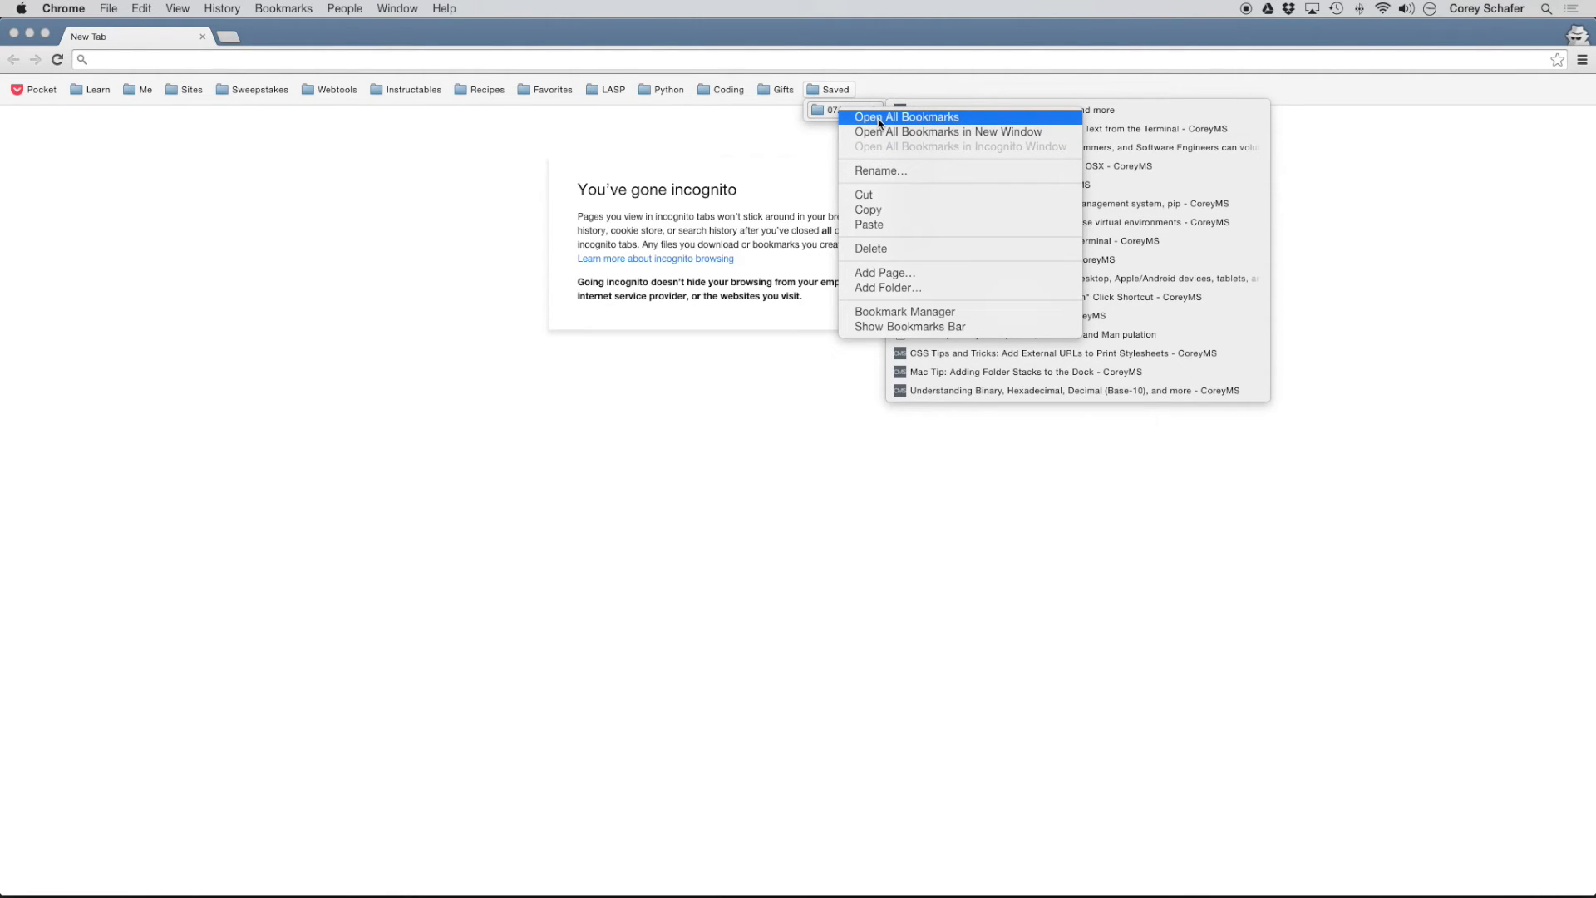
pyautogui.click(906, 116)
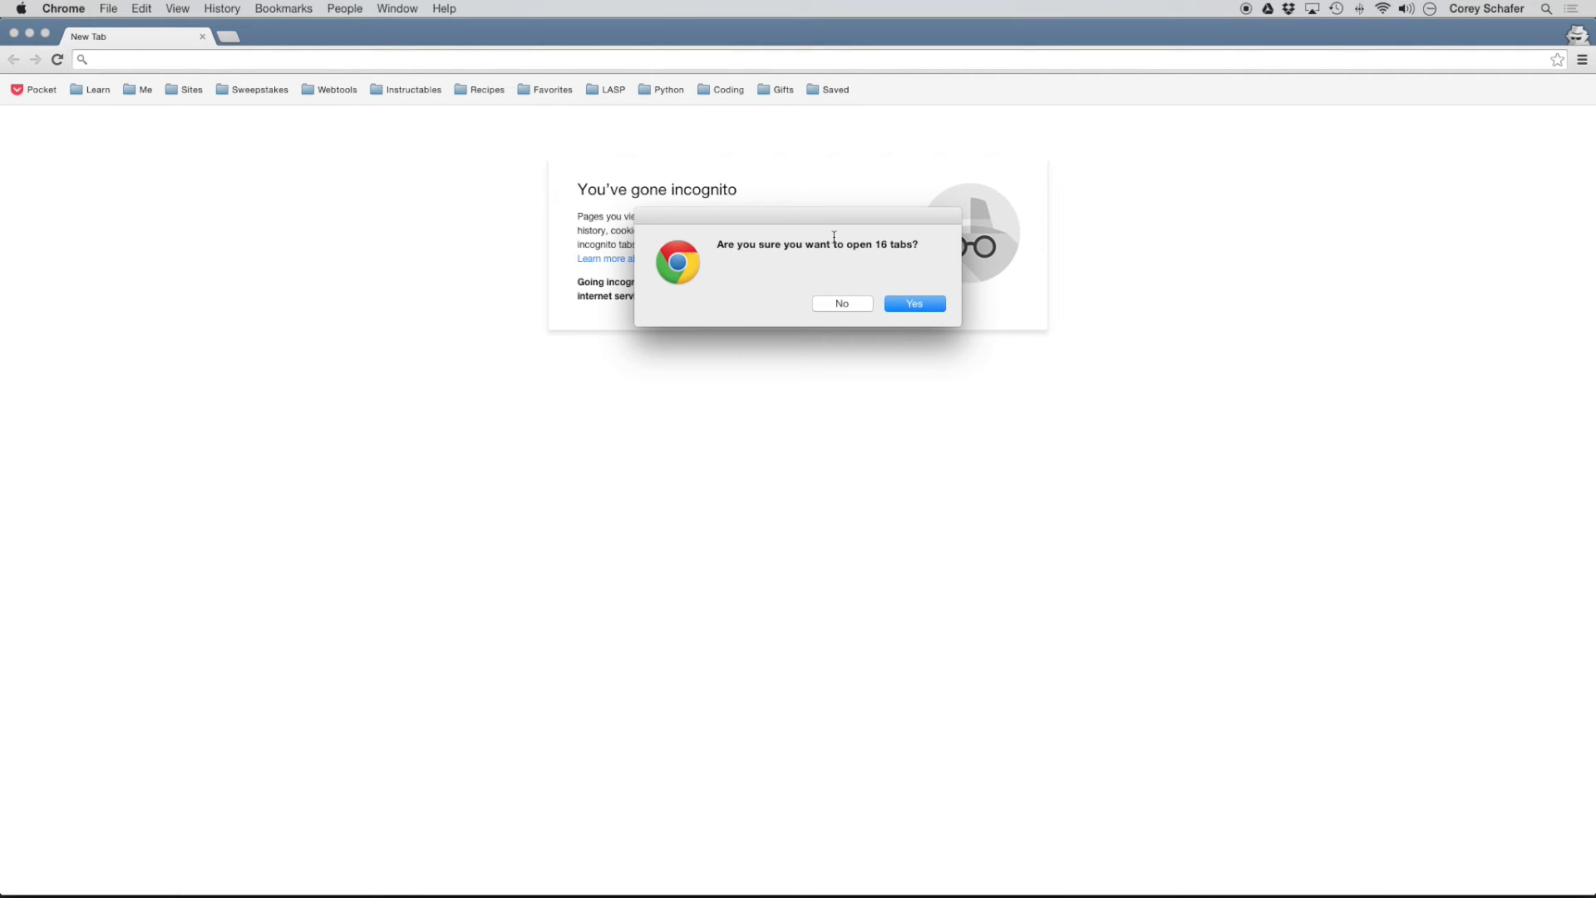
pyautogui.moveTo(879, 261)
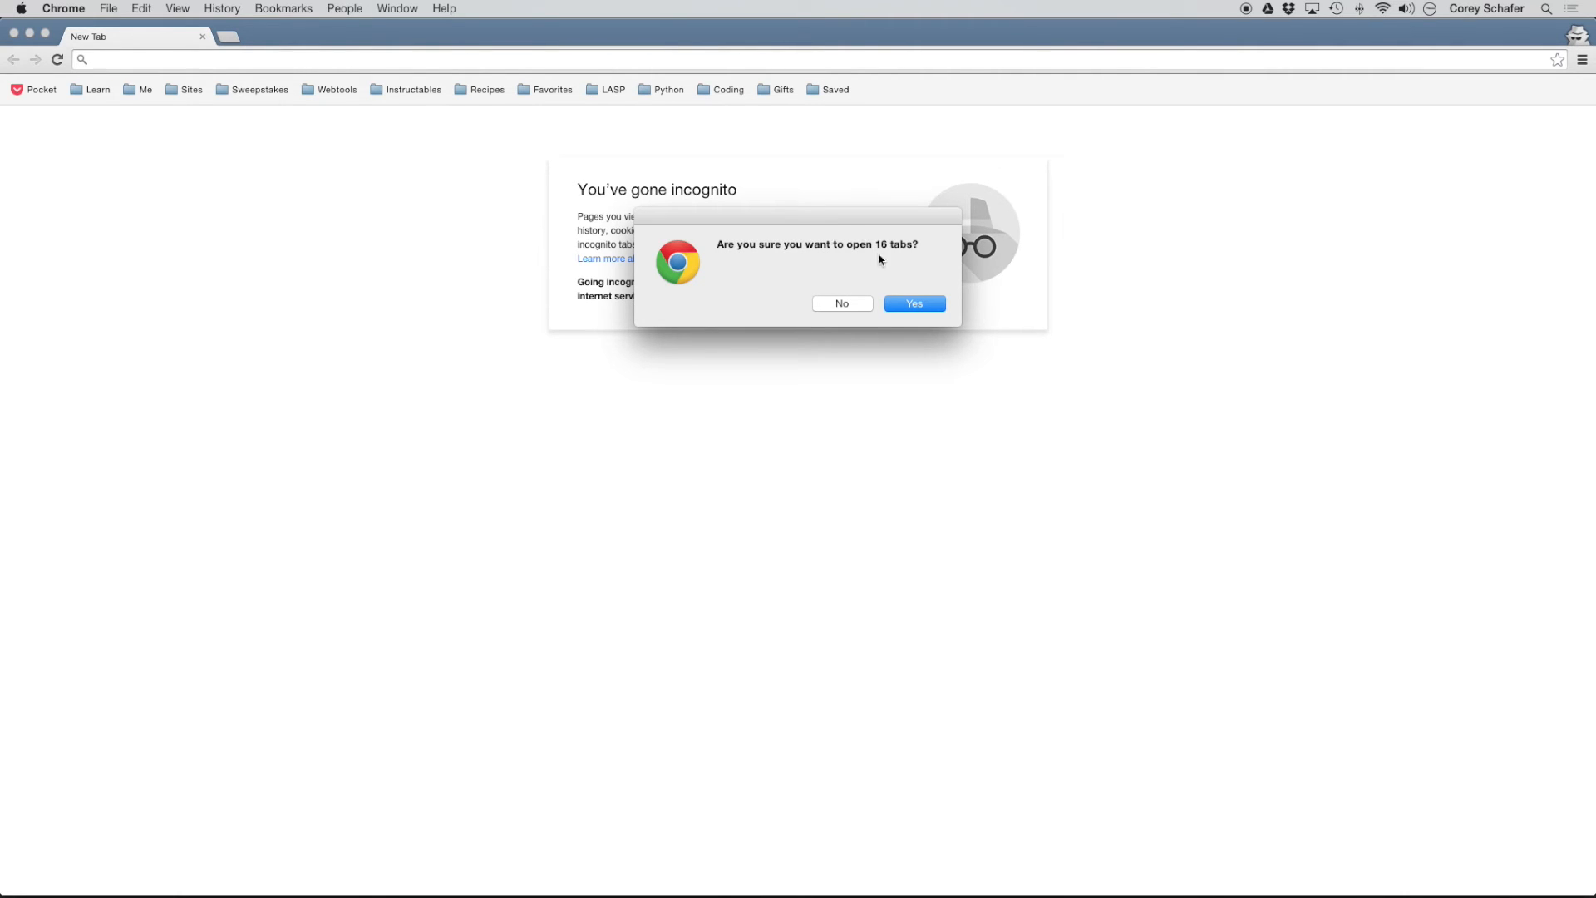
pyautogui.moveTo(833, 248)
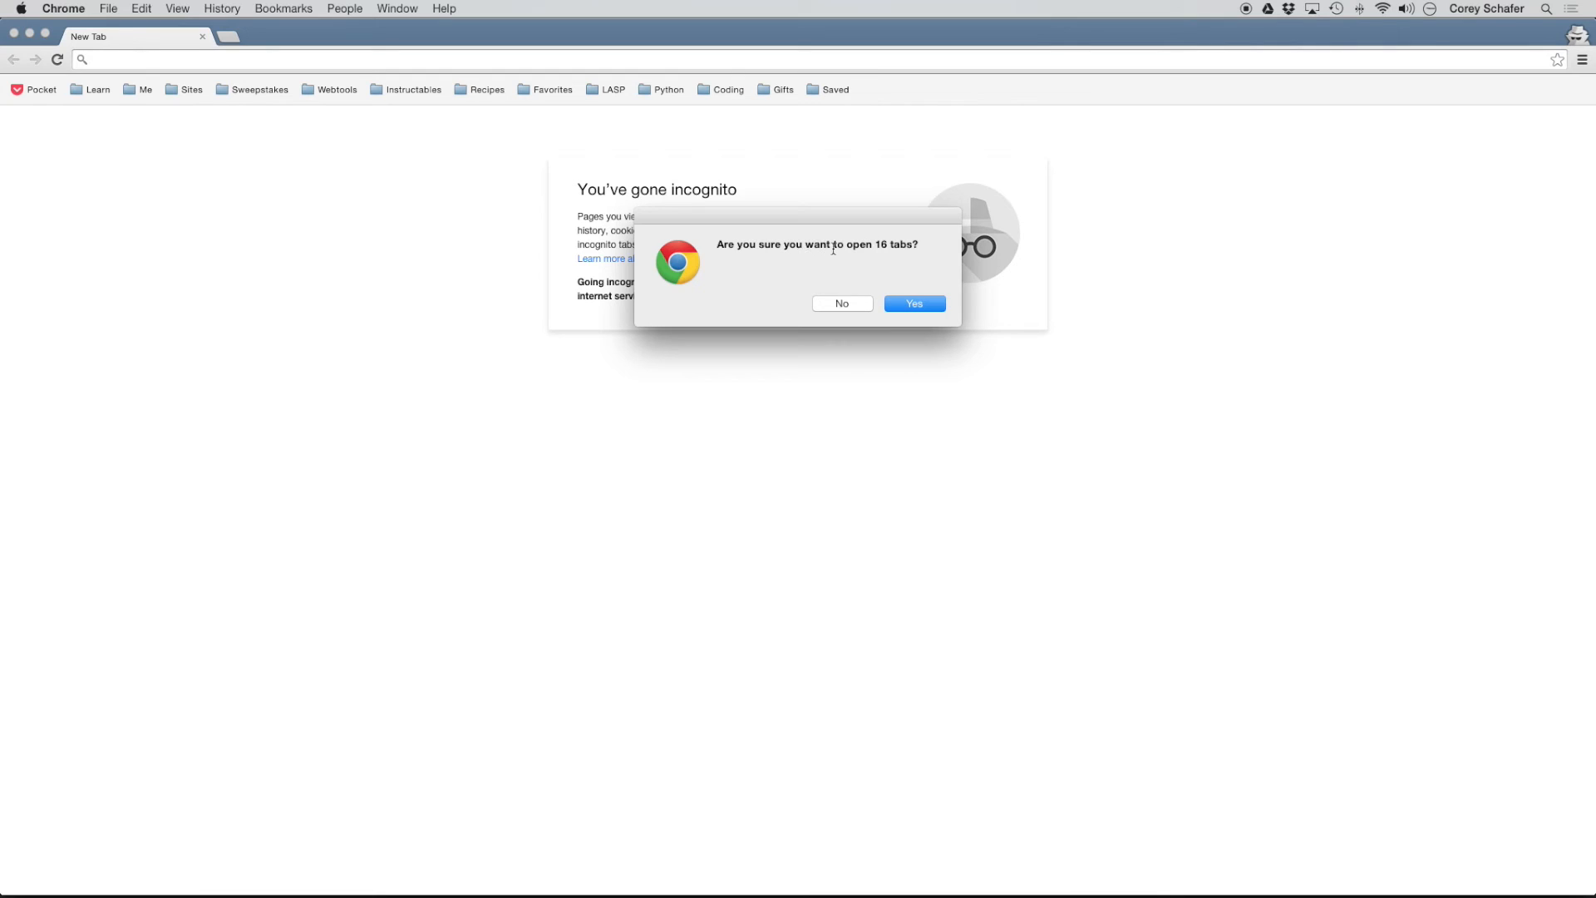
pyautogui.moveTo(908, 280)
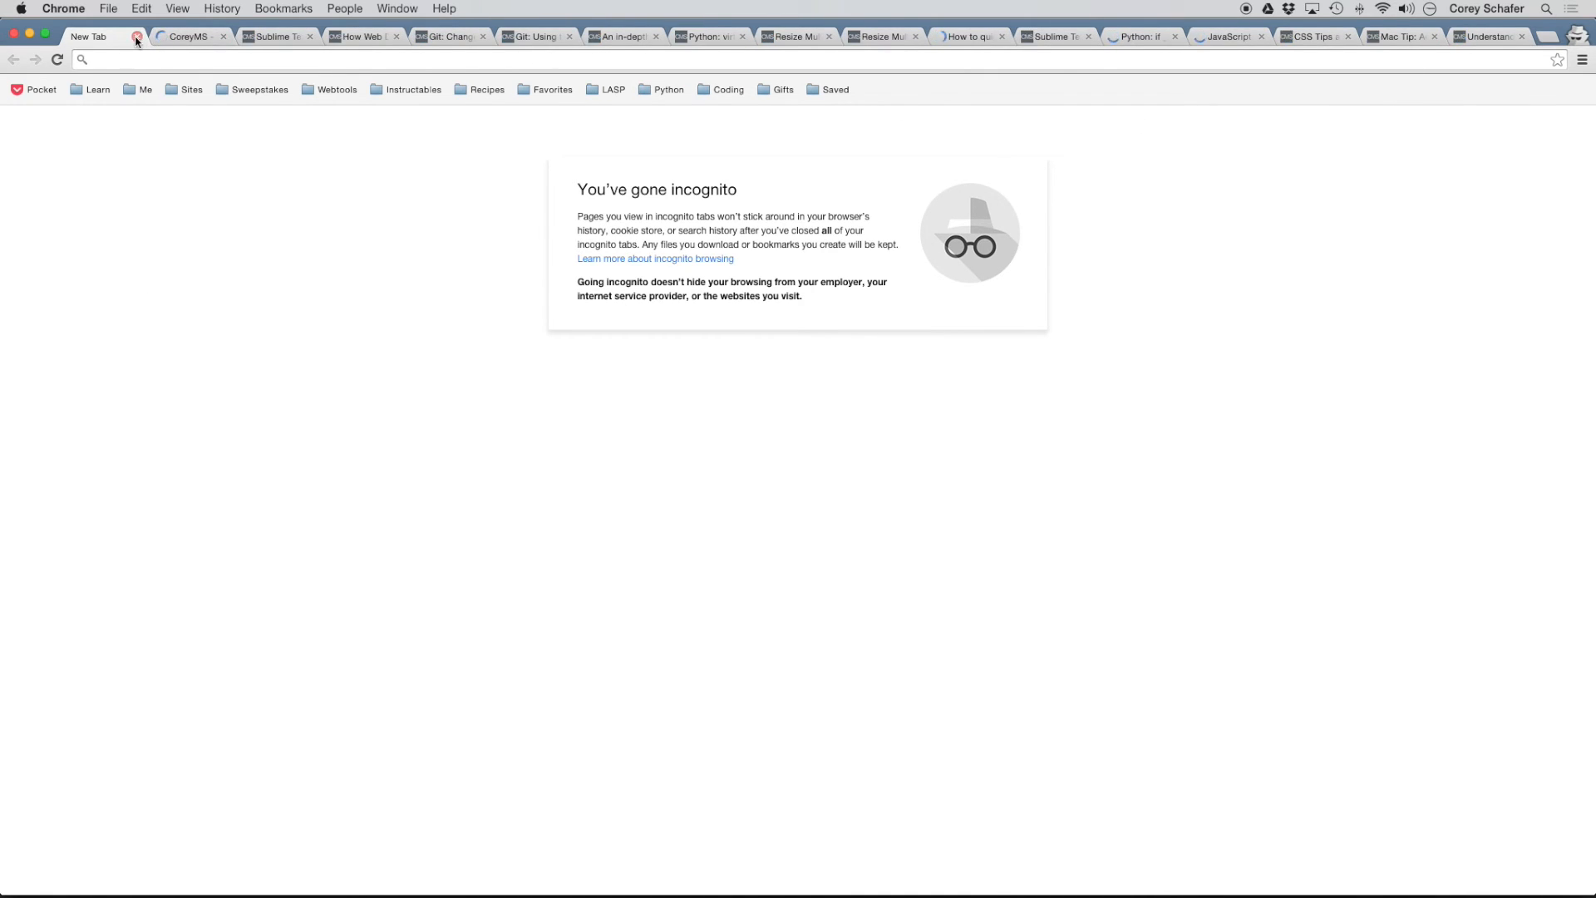
# - Check the reopened CoreyMS home, Sublime Text quick tip and next article tabs
pyautogui.click(188, 36)
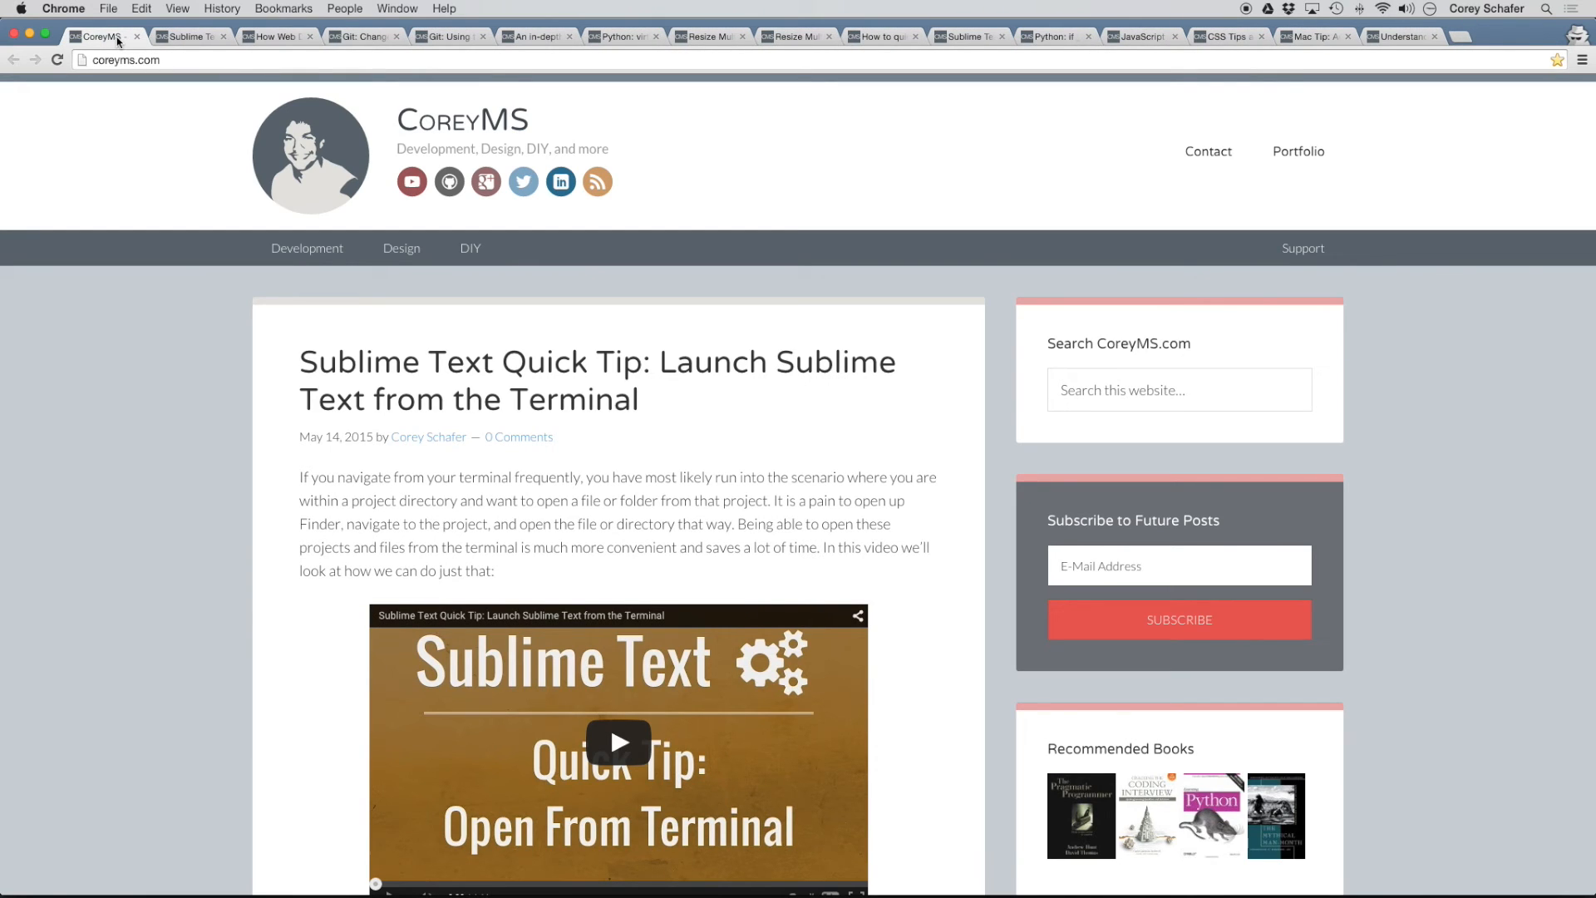
pyautogui.click(188, 37)
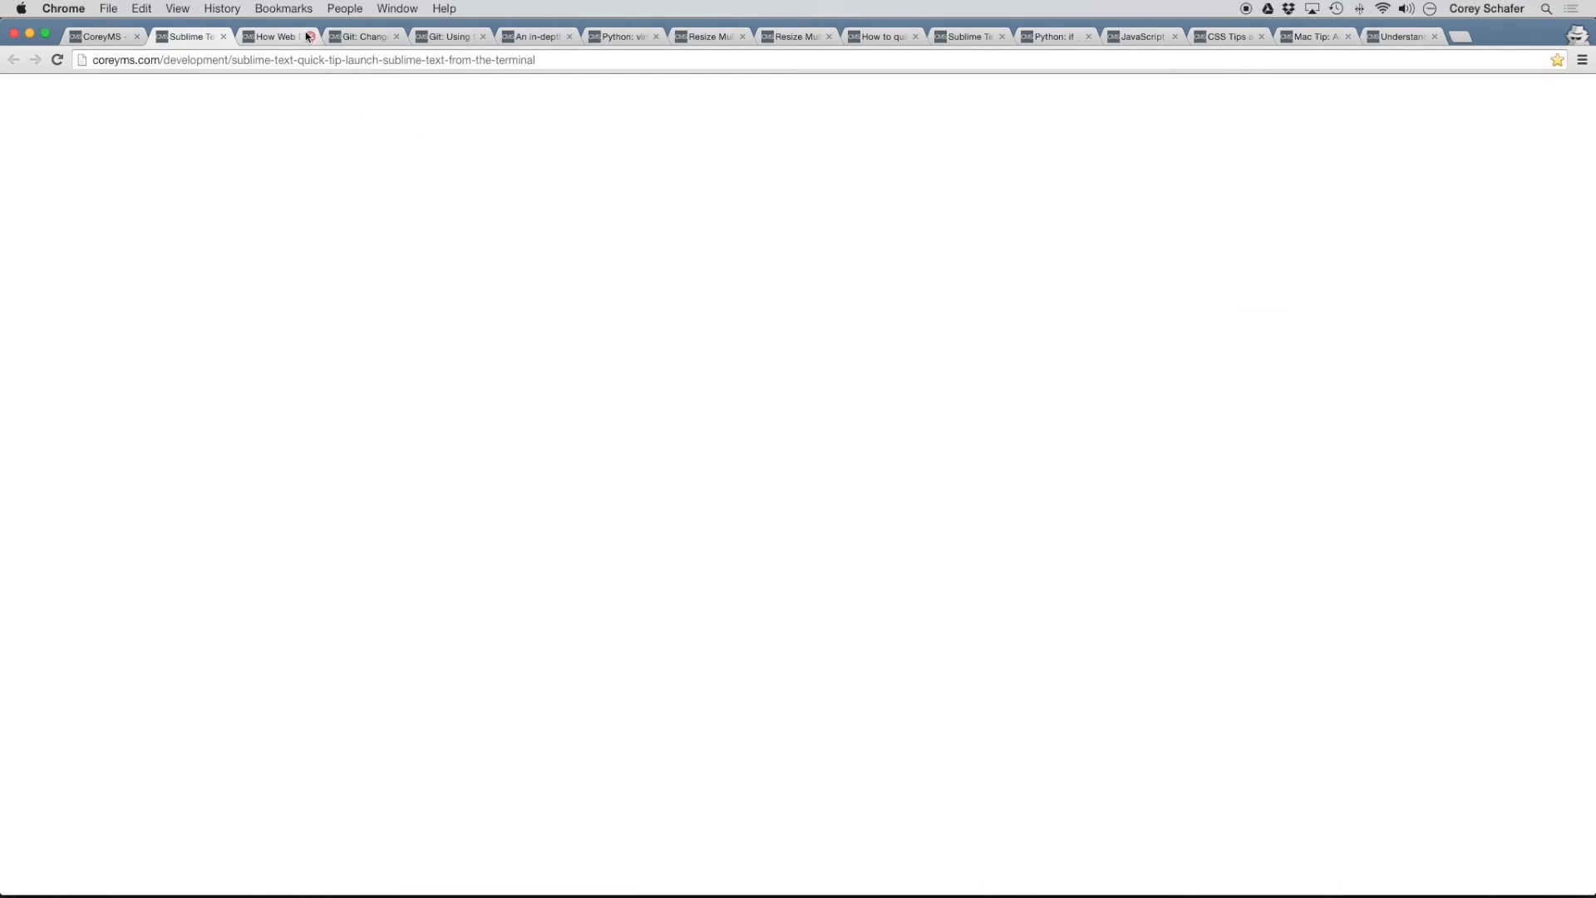
pyautogui.click(1481, 37)
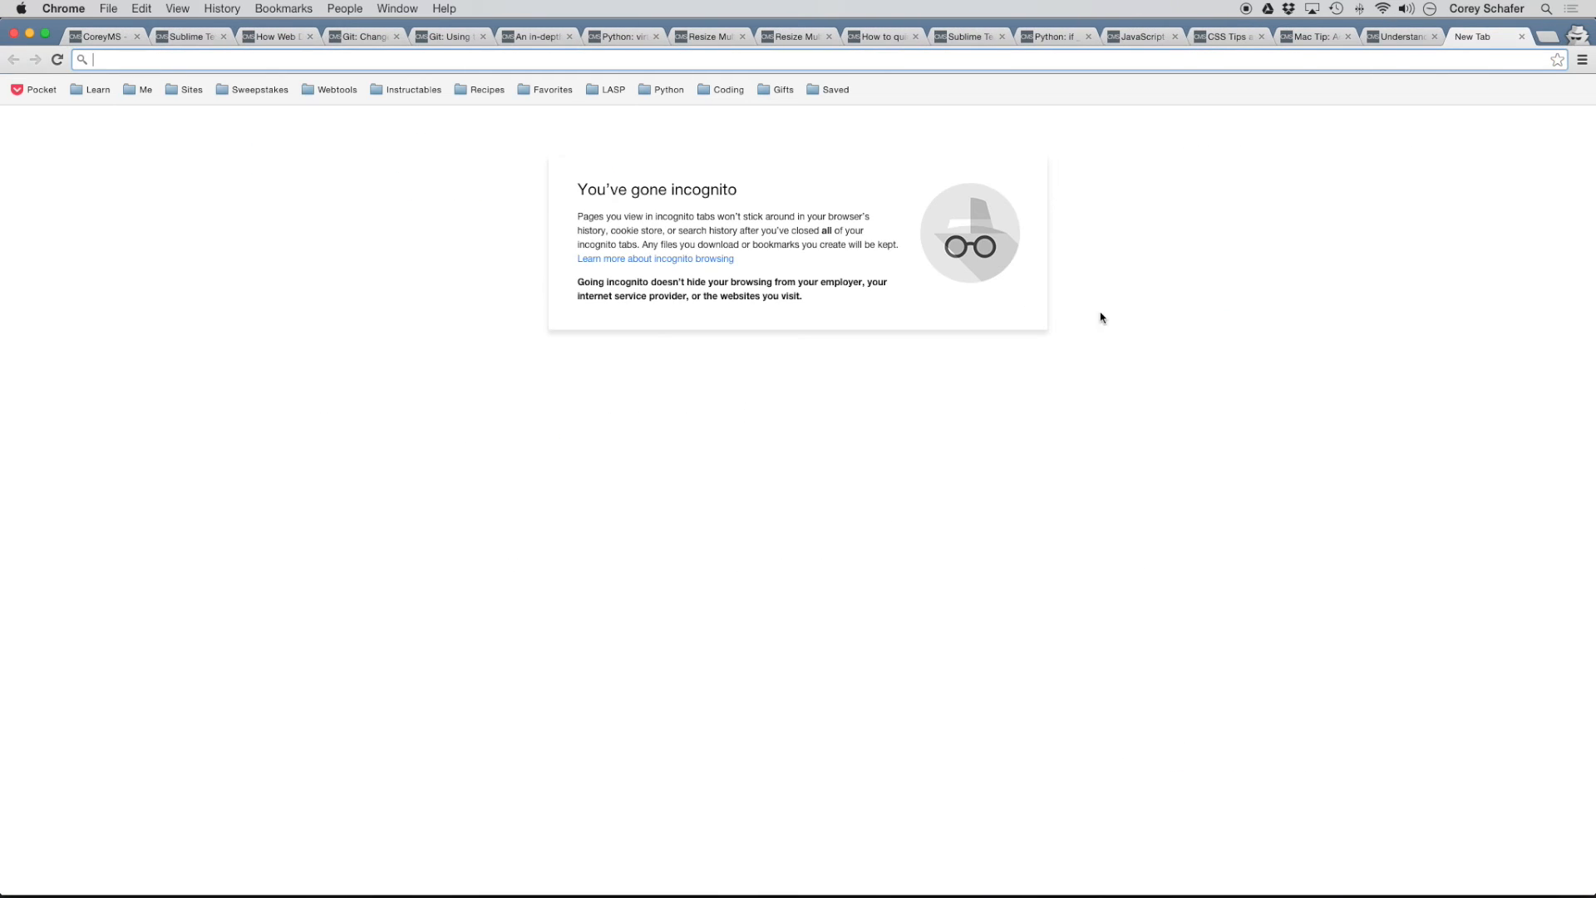
pyautogui.moveTo(1049, 235)
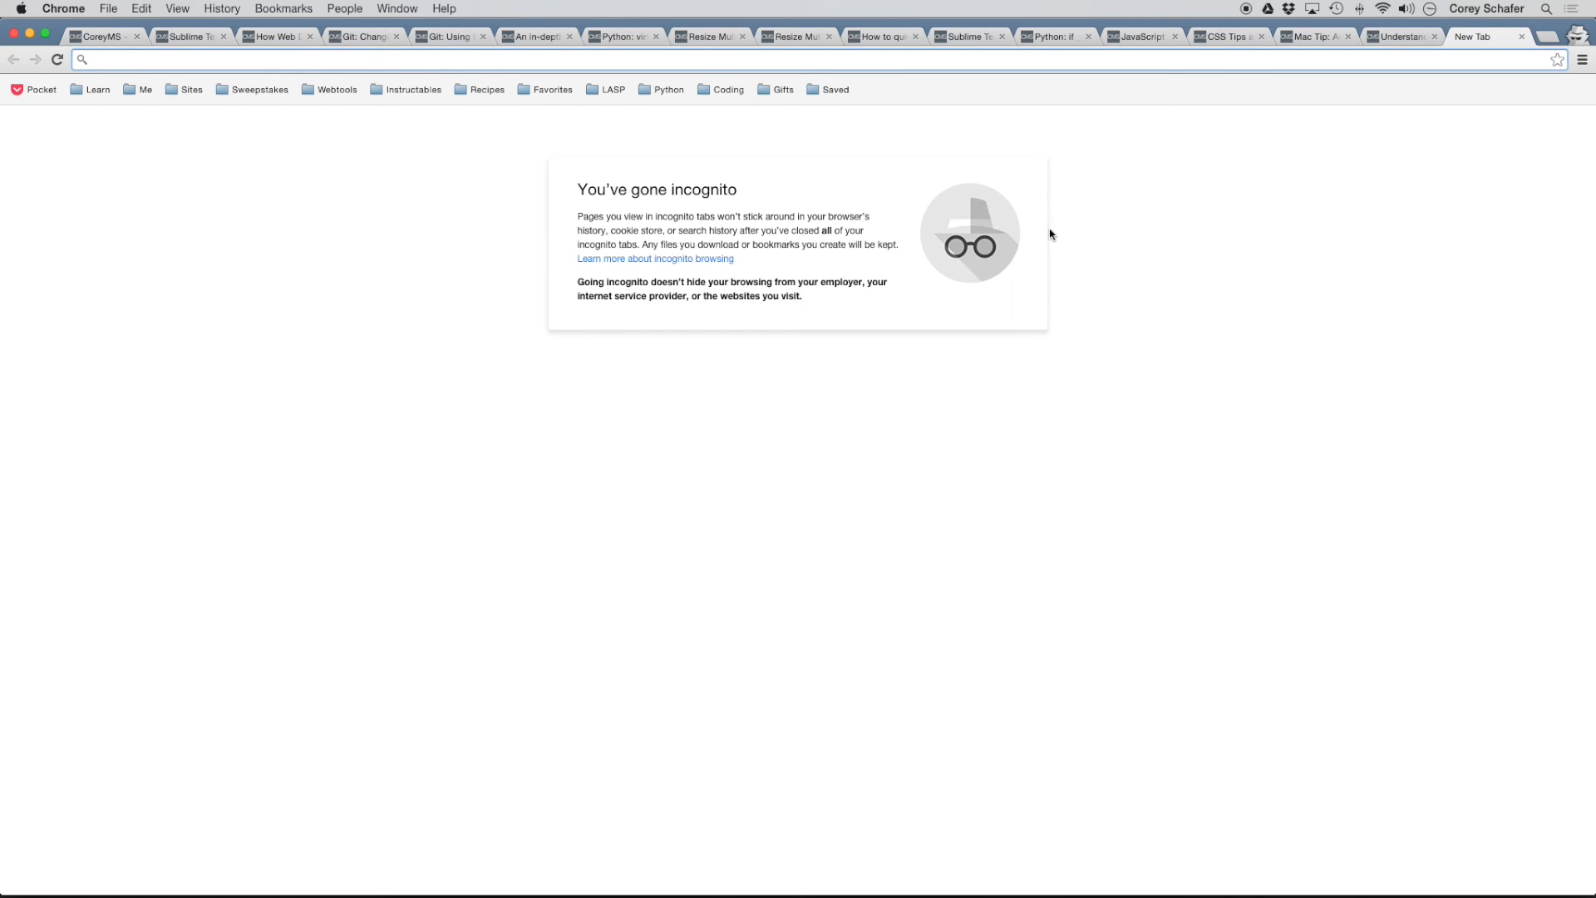
# - Bring up the context menu of the 07/30/15 folder inside Saved for deletion
pyautogui.click(835, 90)
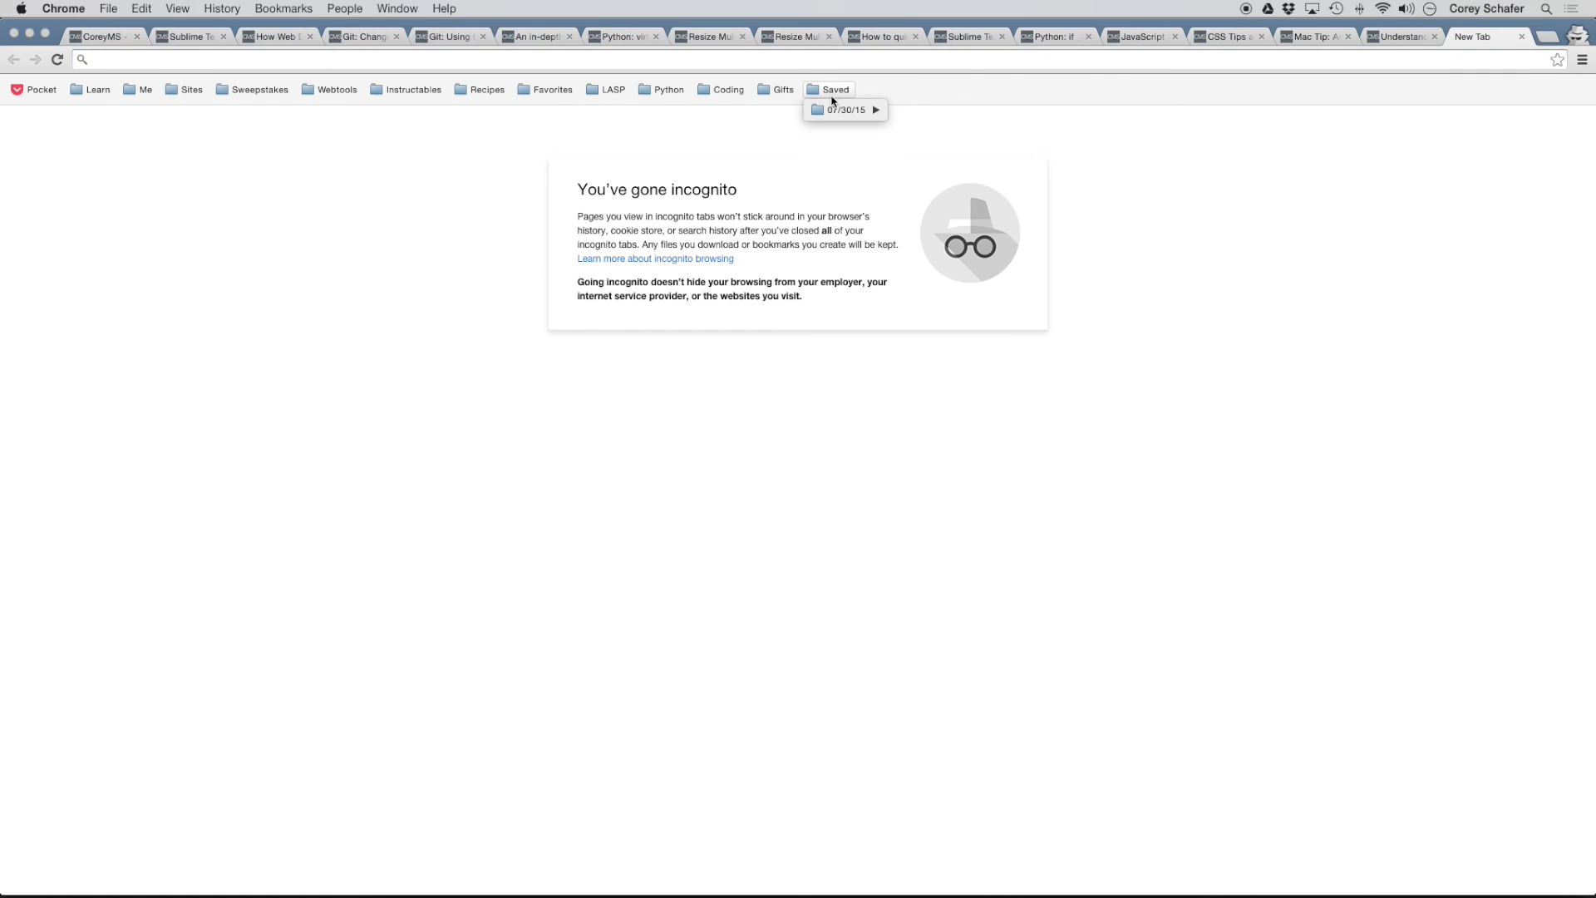
pyautogui.click(845, 110)
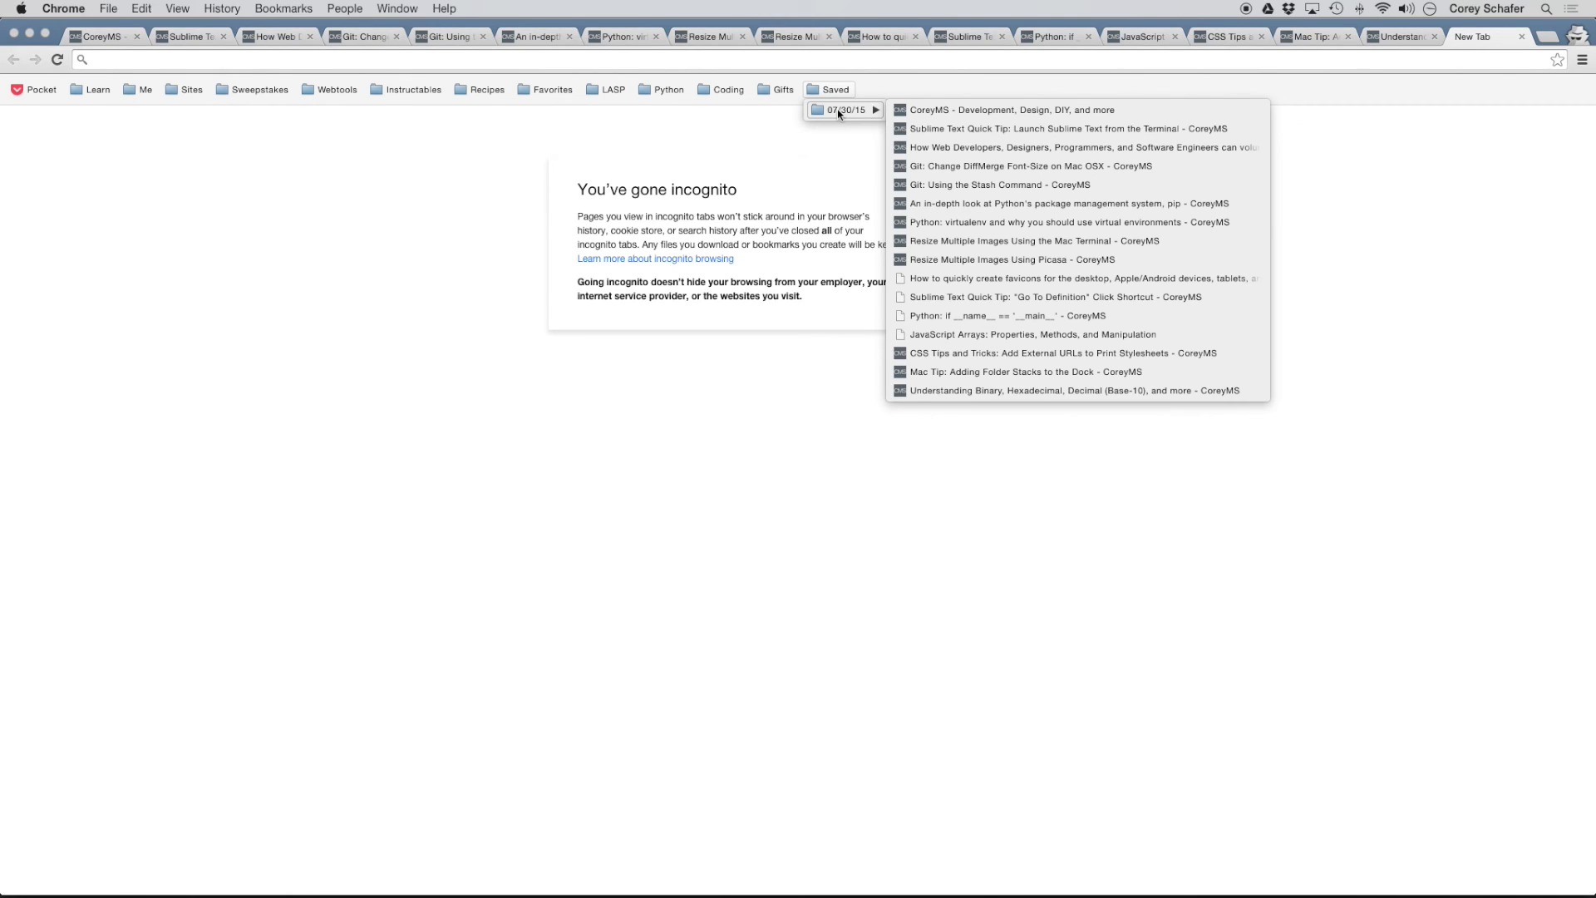
pyautogui.rightClick(843, 110)
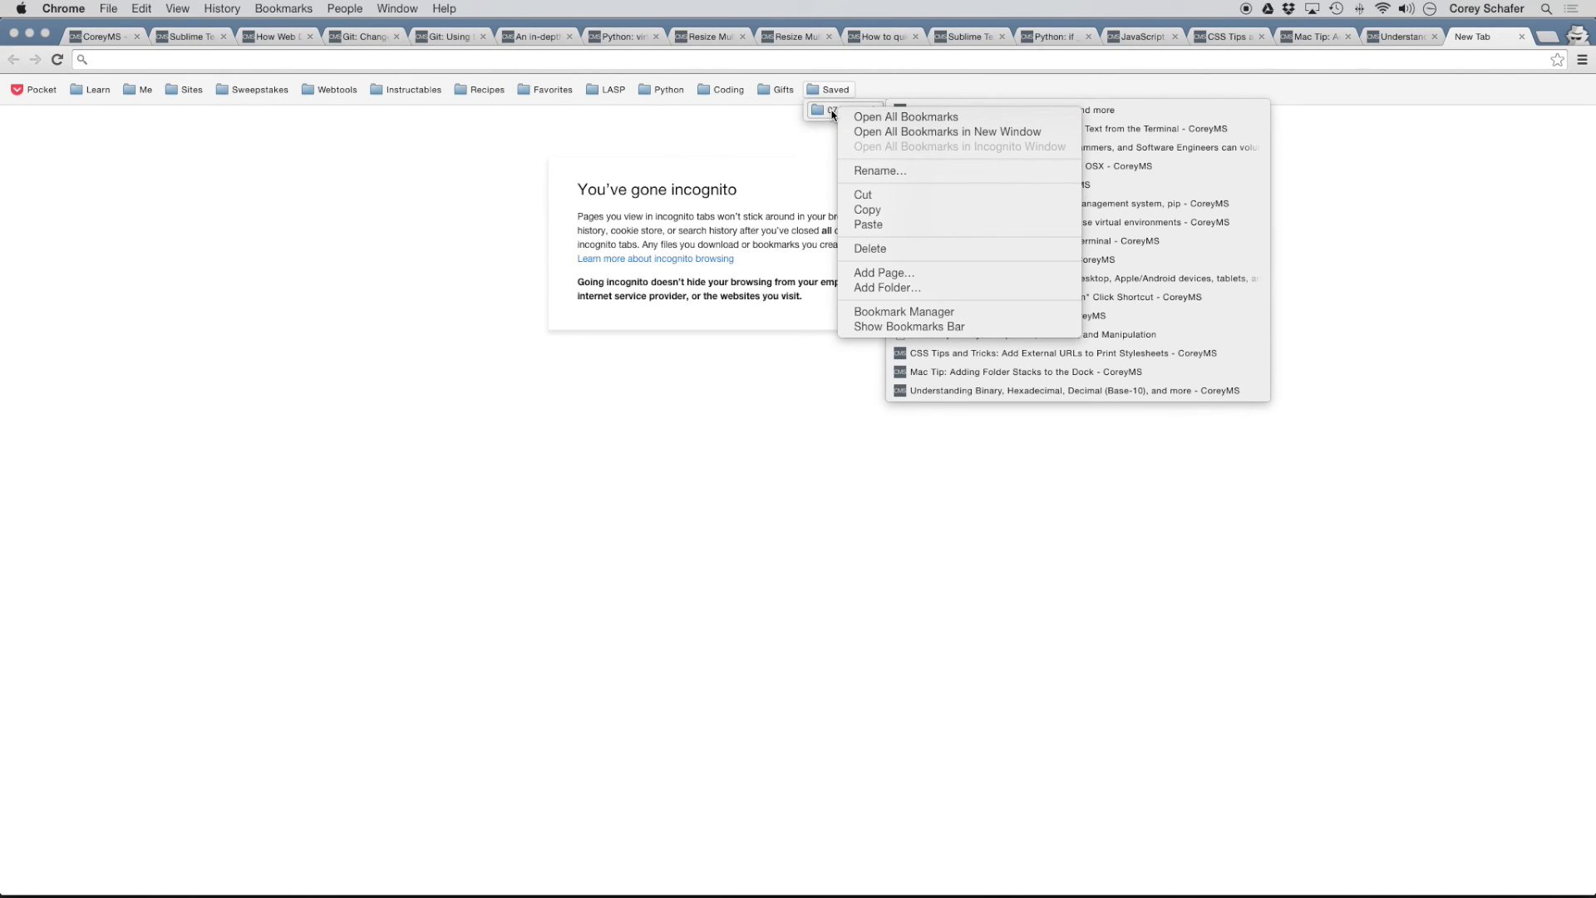